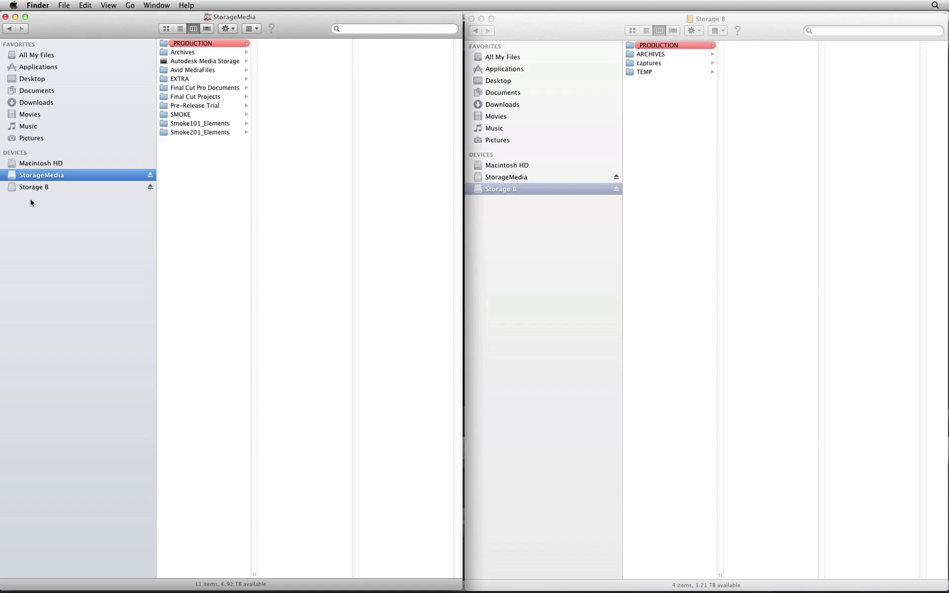
mouse_move(45, 203)
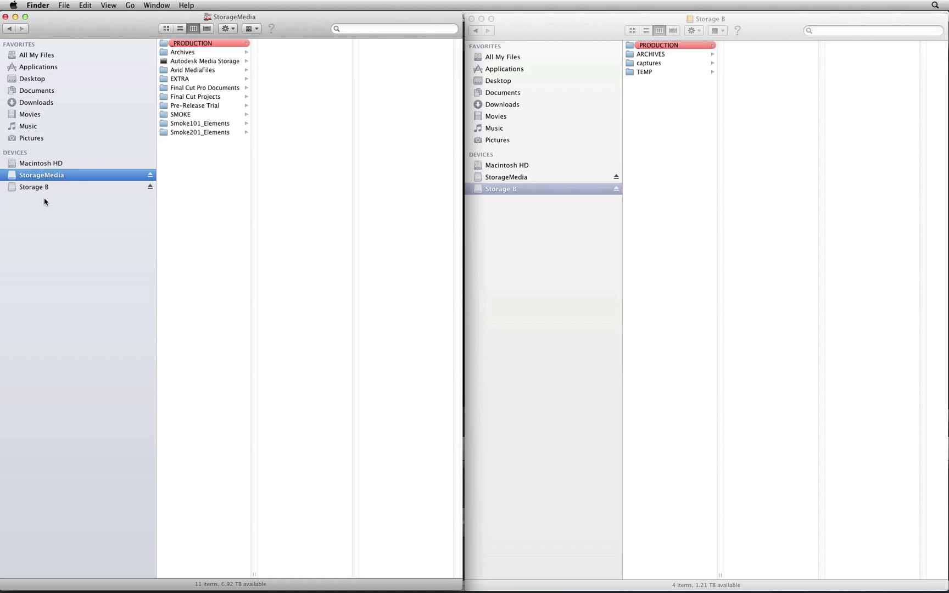
mouse_move(81, 200)
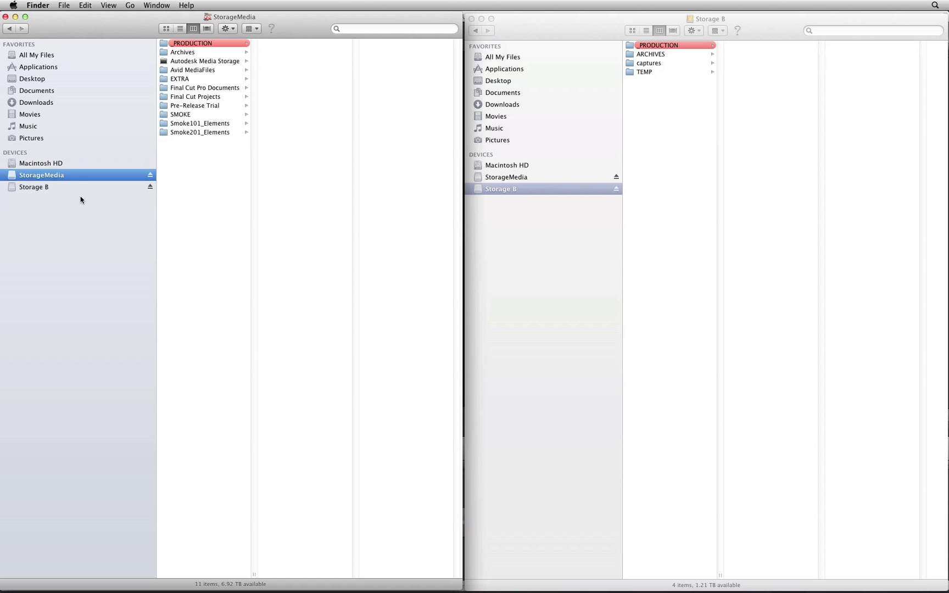
mouse_move(244, 69)
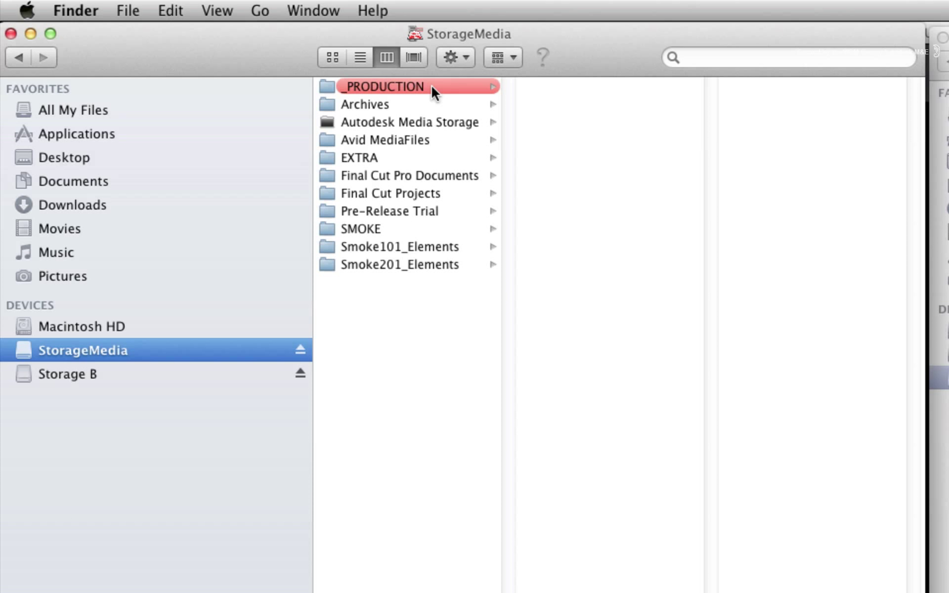
Step: Browse into the _PRODUCTION folder on StorageMedia to reveal Media and My_Conform
click(393, 86)
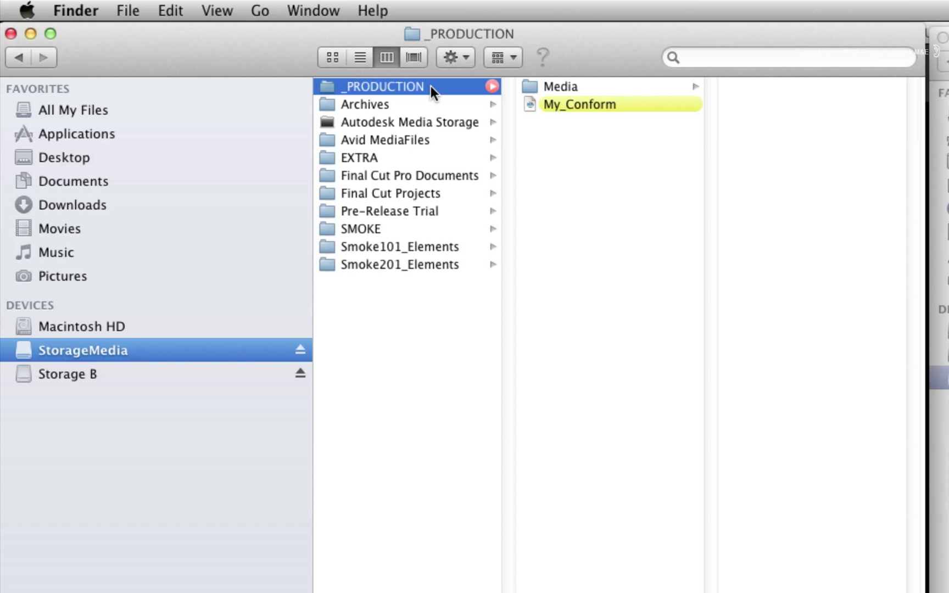
mouse_move(595, 113)
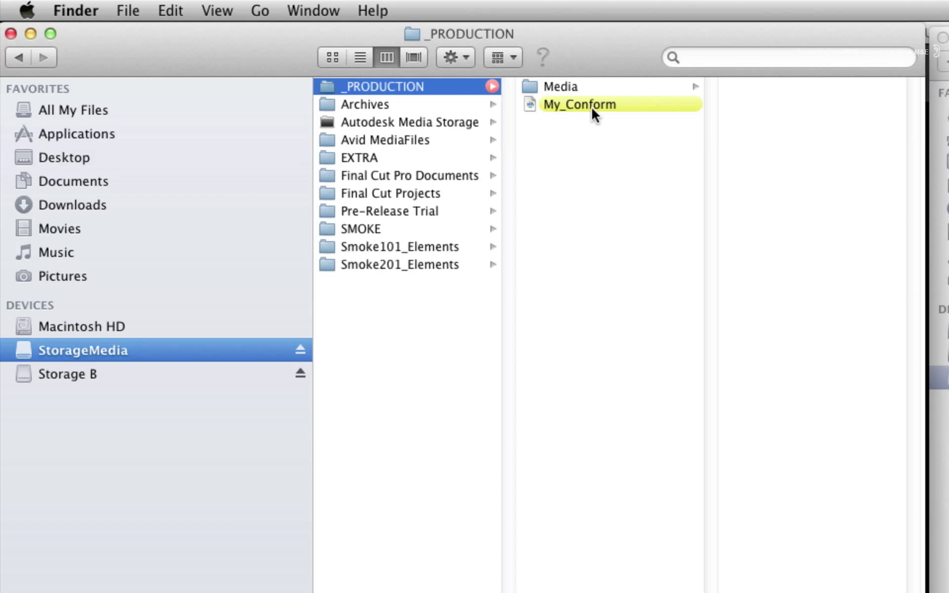
mouse_move(574, 87)
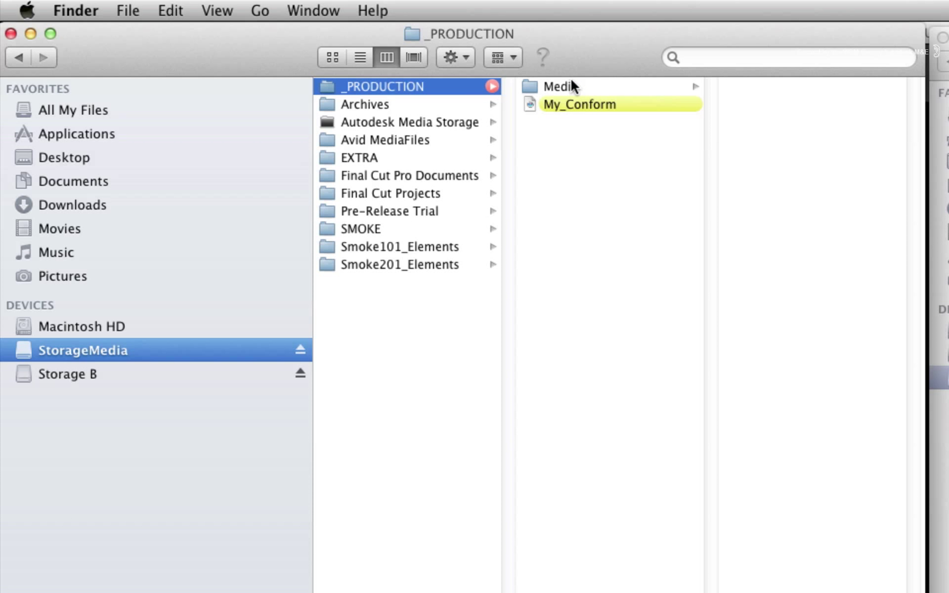
click(565, 87)
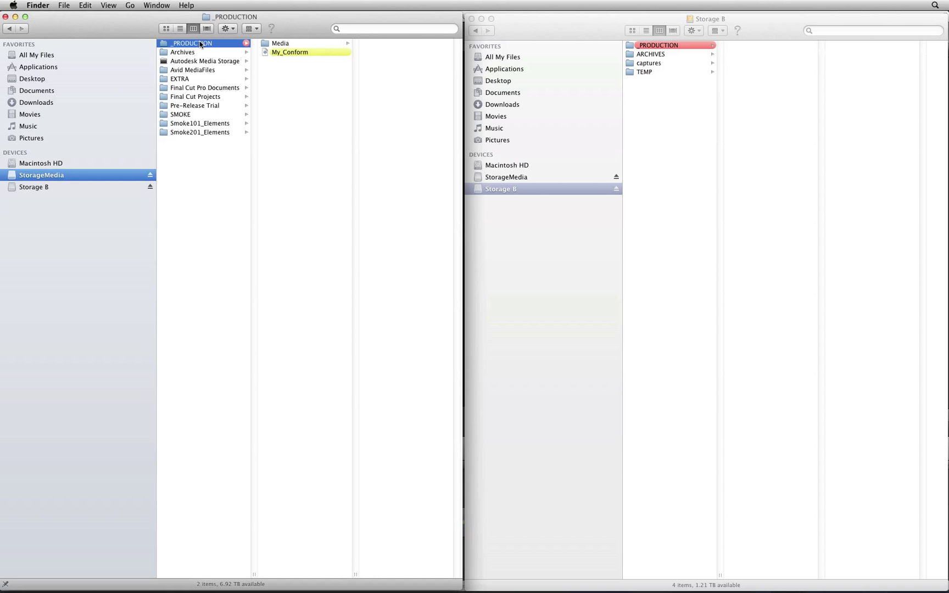
mouse_move(657, 60)
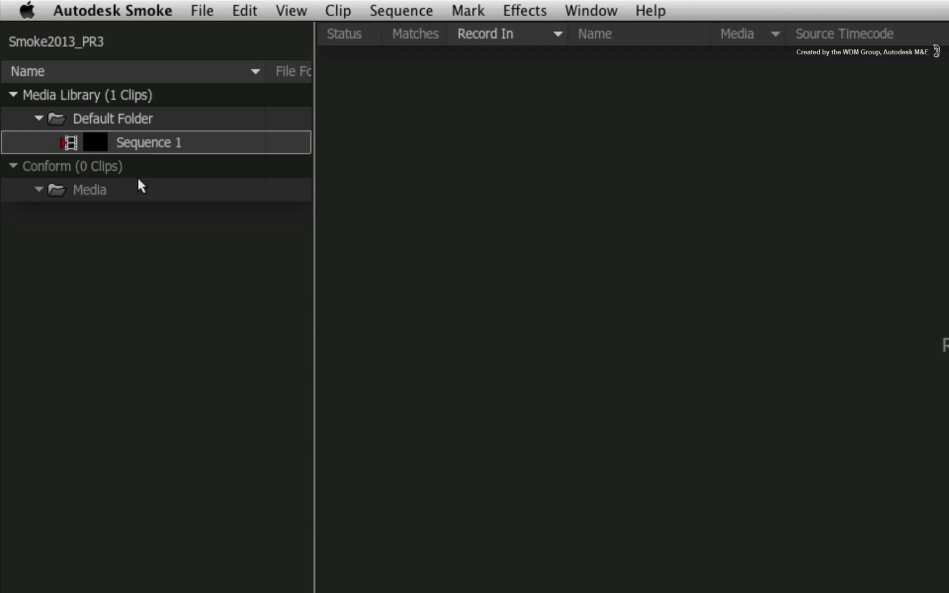
Step: Select Default Folder in the Media Library and launch Media Import from the Conform gear menu
click(101, 119)
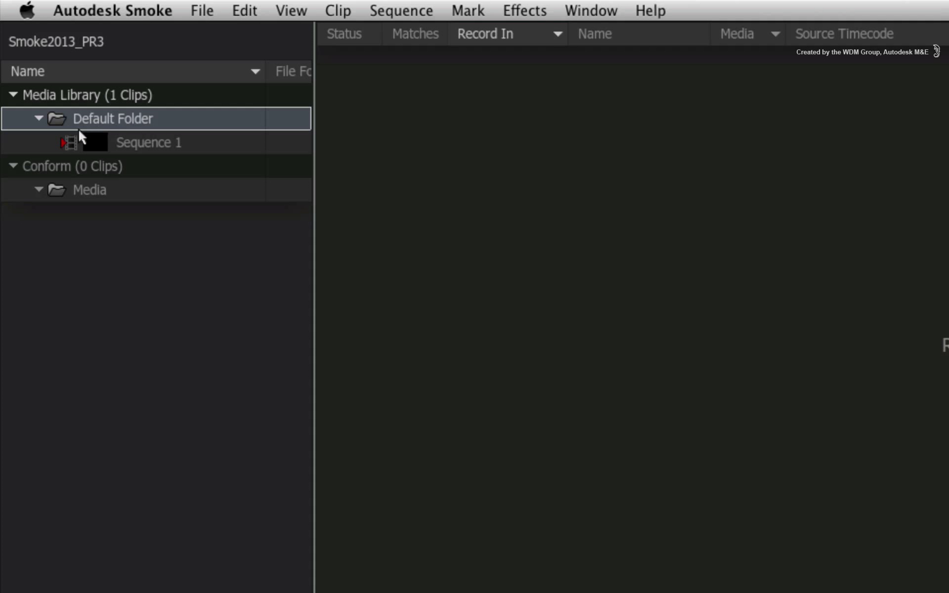
mouse_move(122, 132)
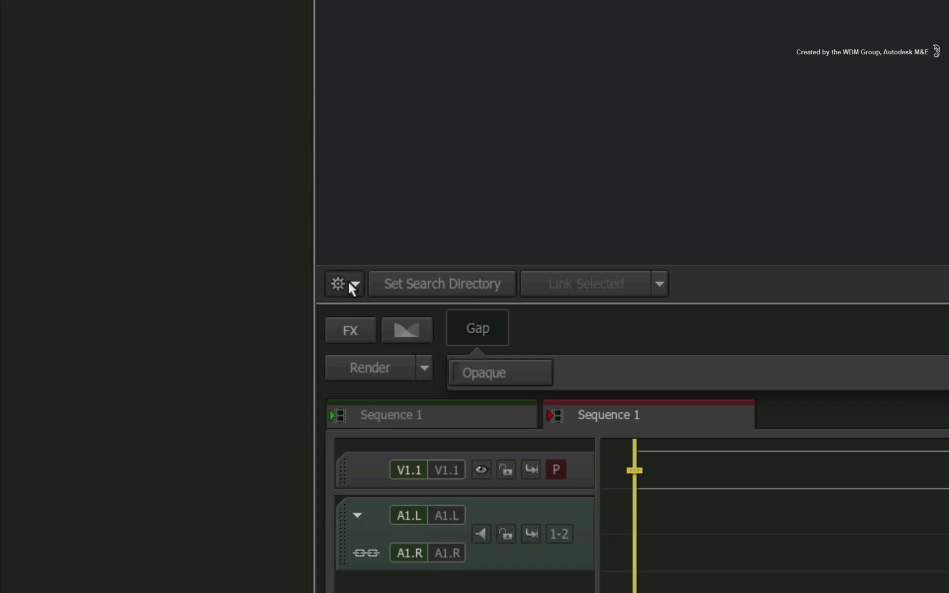
click(359, 284)
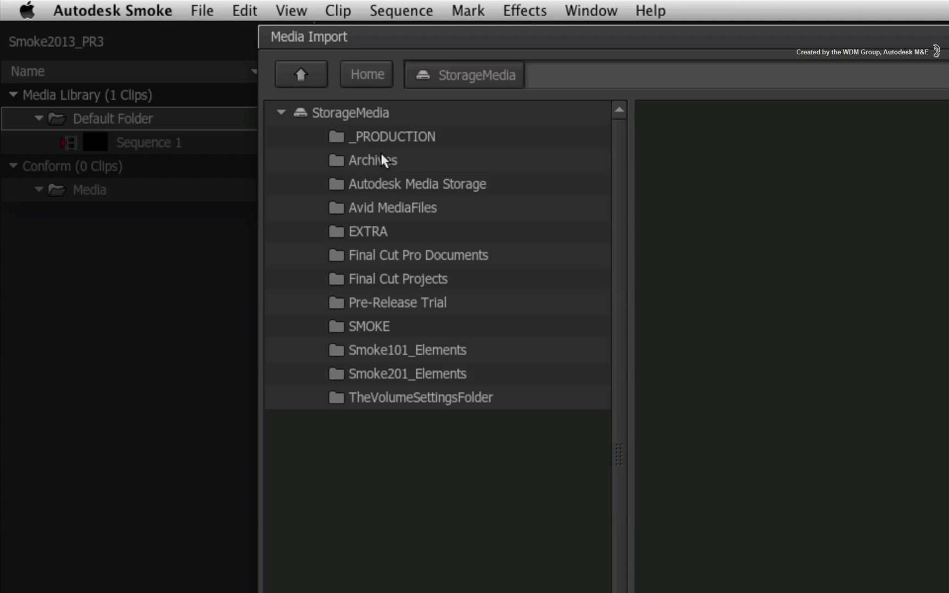
Step: Choose My_Conform.xml in _PRODUCTION, showing FCP XML clip info at 1920x1080, 23.976 fps
double_click(388, 137)
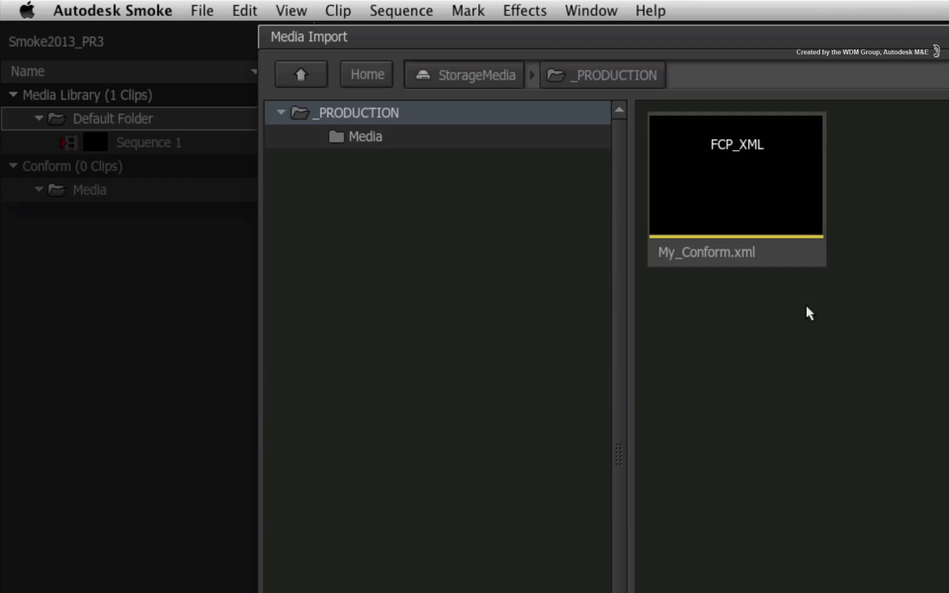
mouse_move(760, 280)
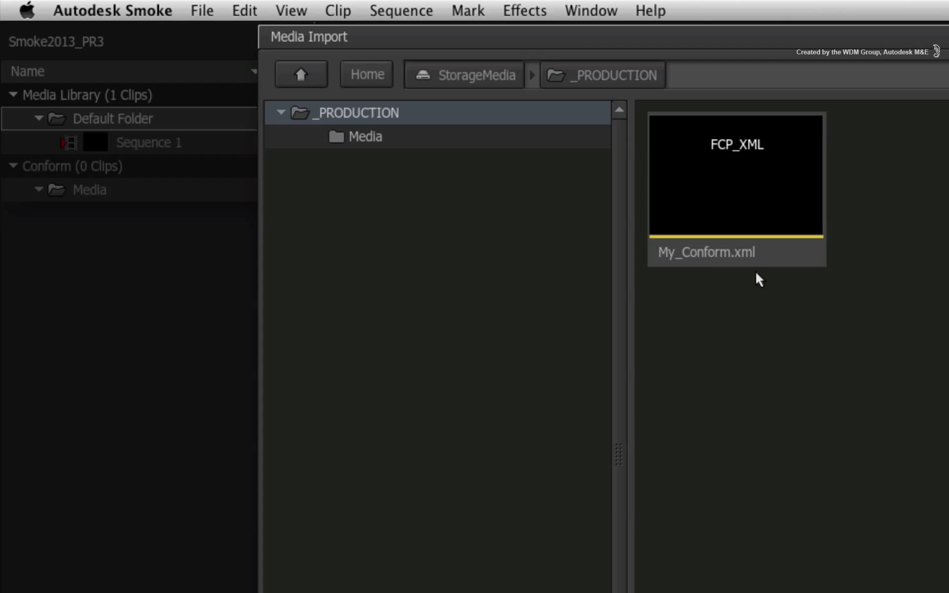
click(737, 181)
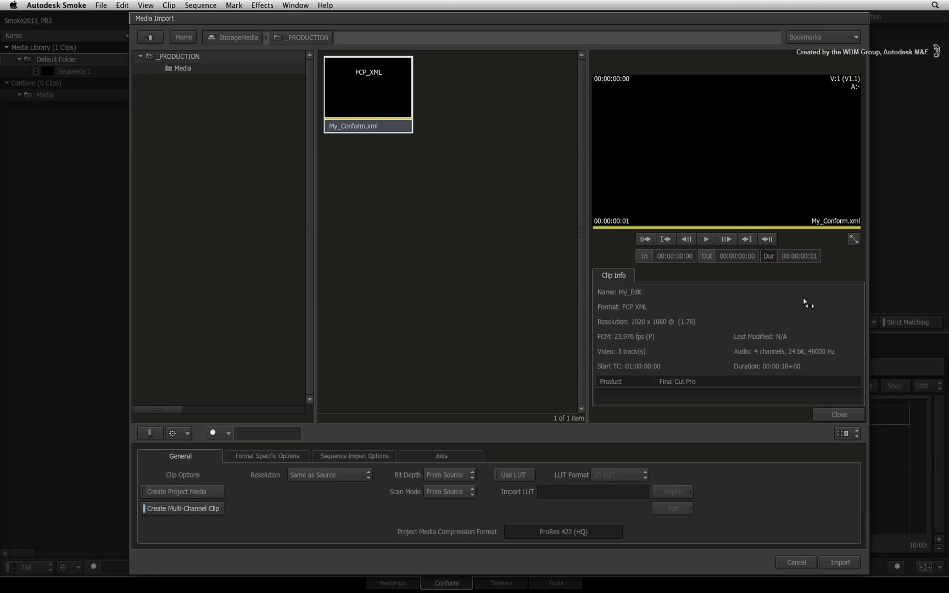
mouse_move(635, 387)
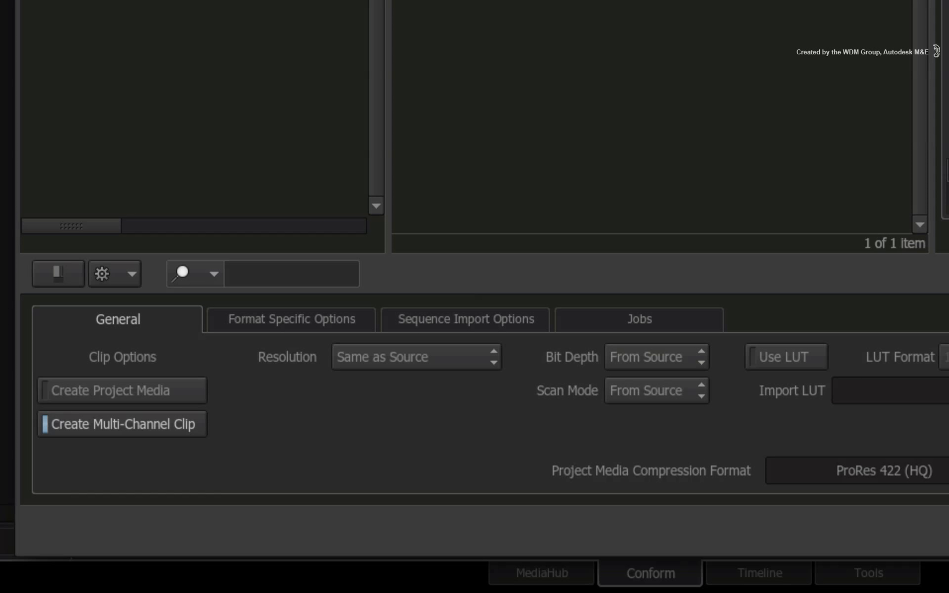
Step: Show the Sequence Import Options with media linking, search-and-import, filename and framerate matching enabled
click(466, 319)
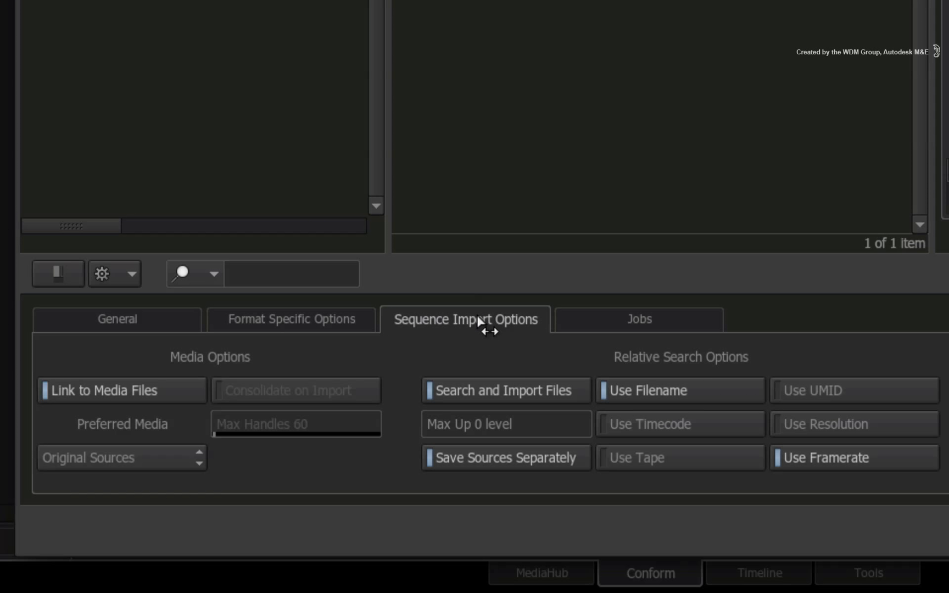
mouse_move(505, 367)
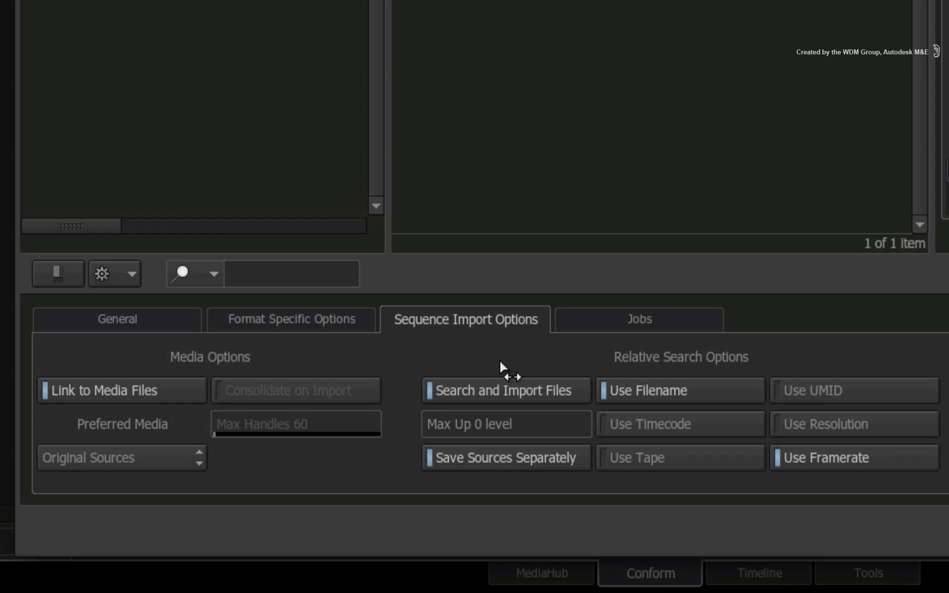
mouse_move(504, 354)
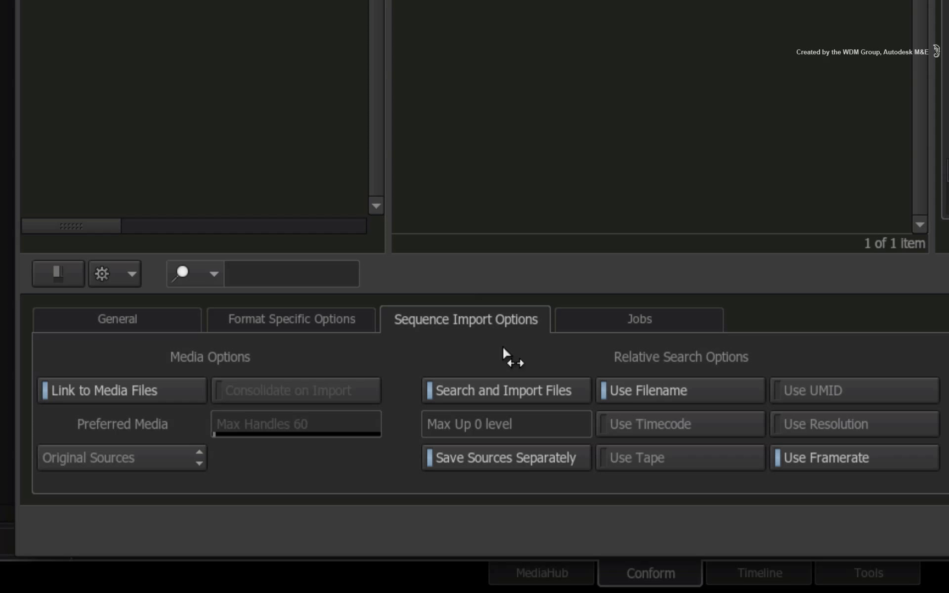
mouse_move(502, 354)
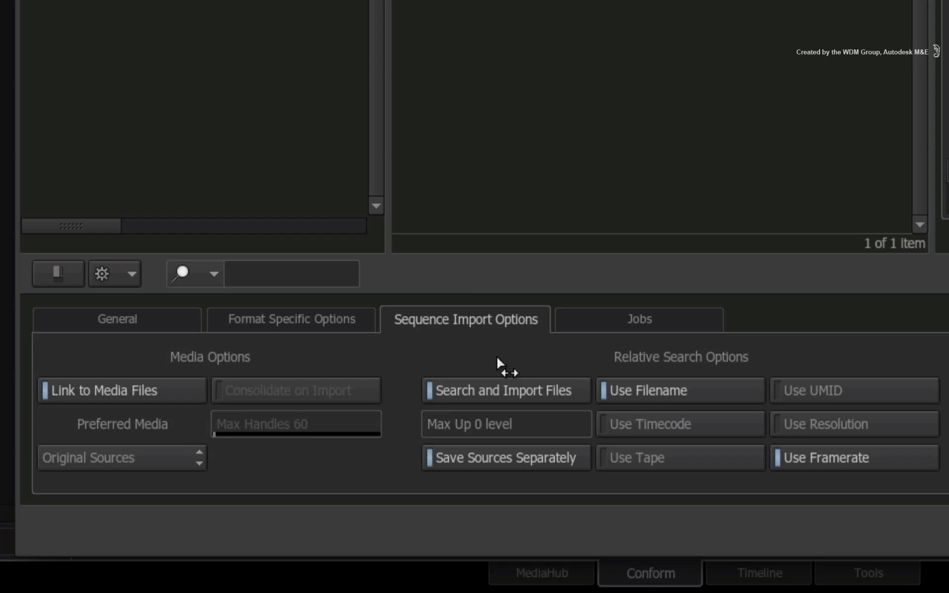
mouse_move(495, 362)
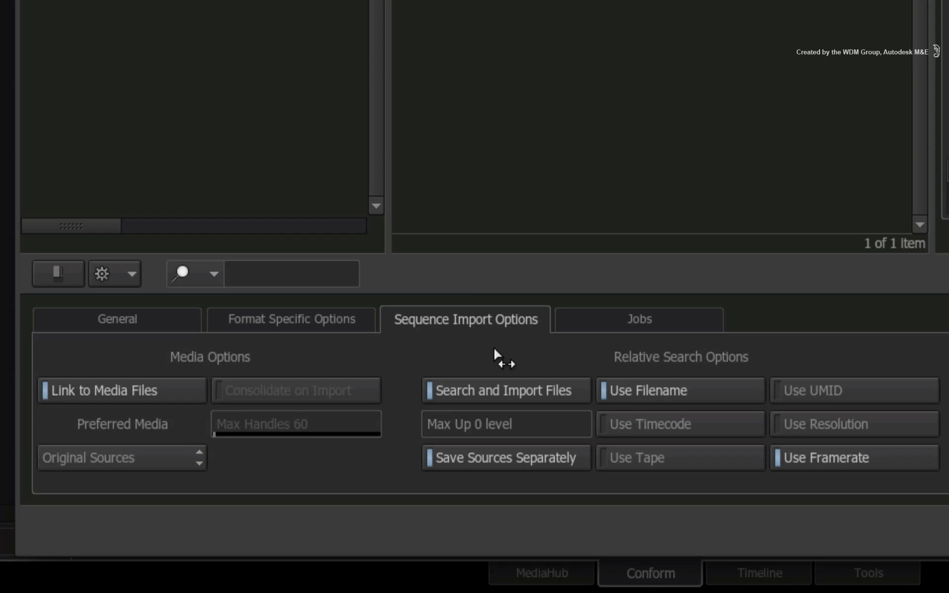
mouse_move(504, 356)
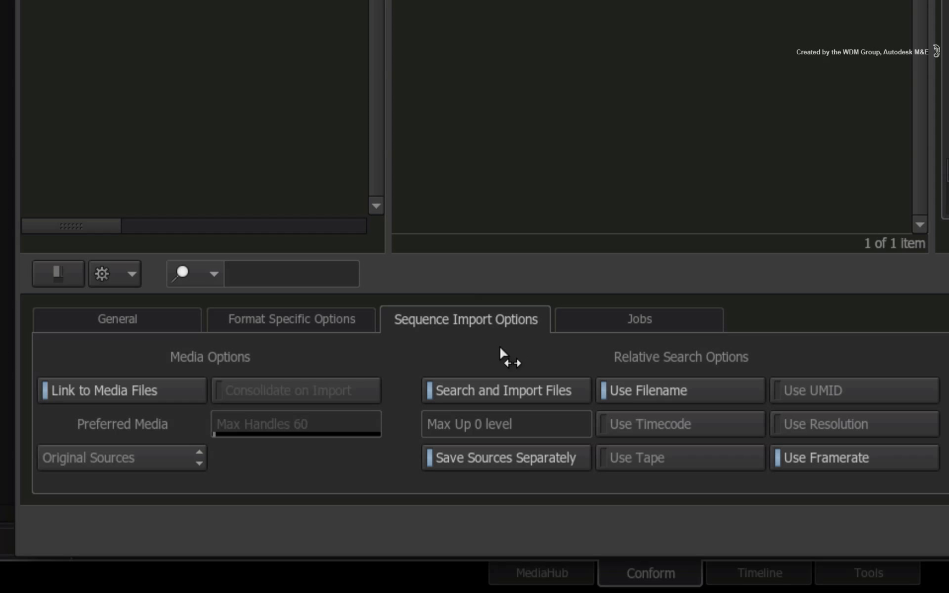
mouse_move(508, 419)
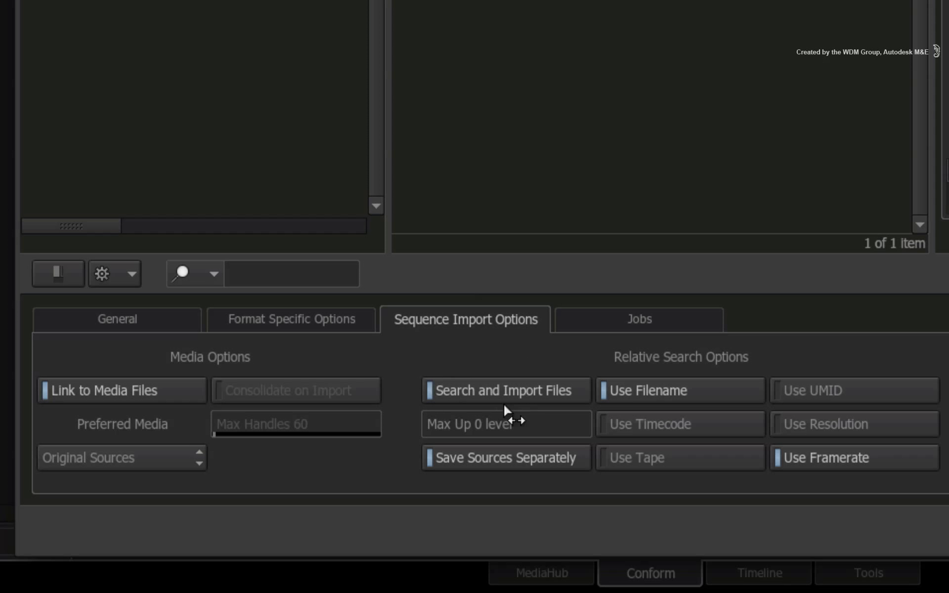
mouse_move(560, 408)
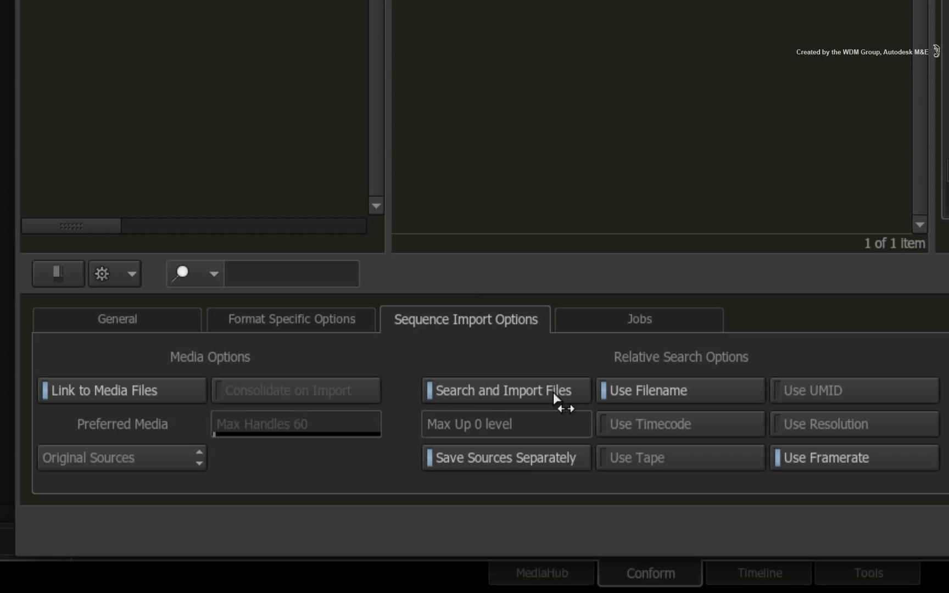
mouse_move(498, 358)
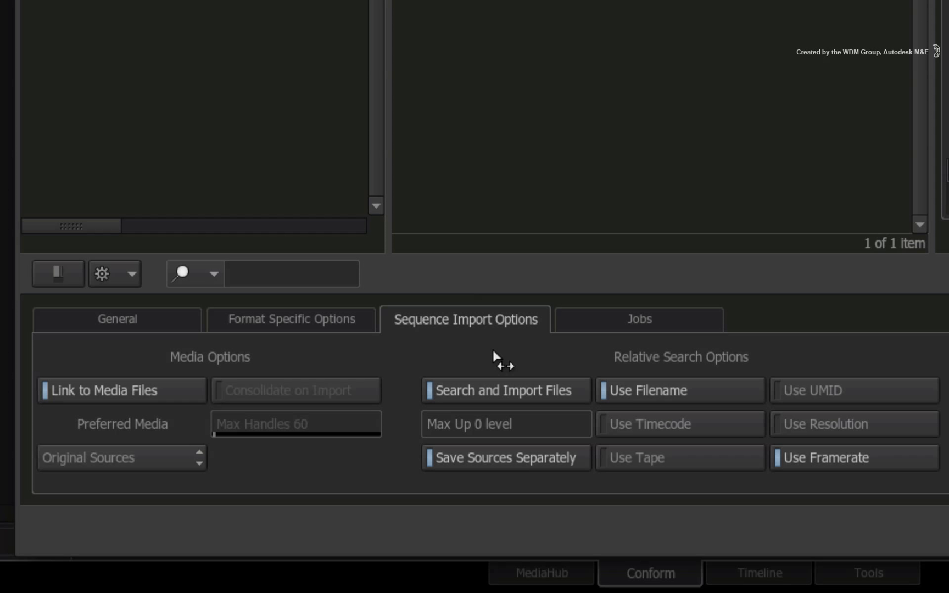
mouse_move(675, 371)
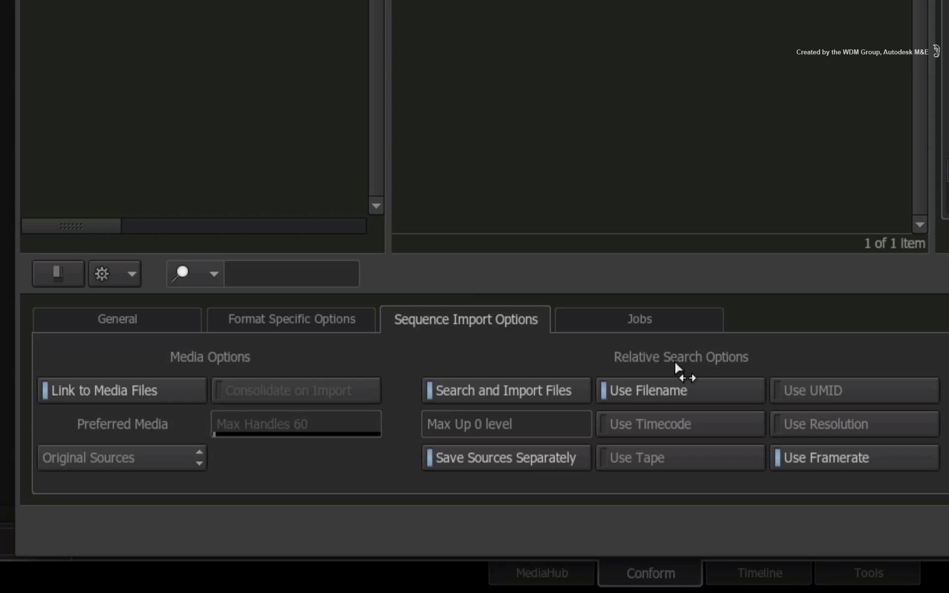
mouse_move(676, 478)
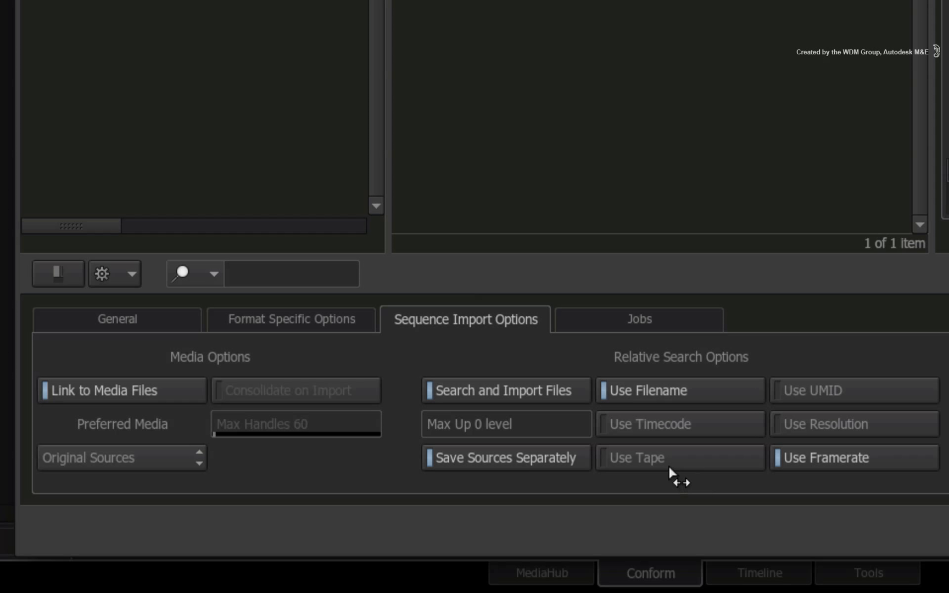
mouse_move(661, 459)
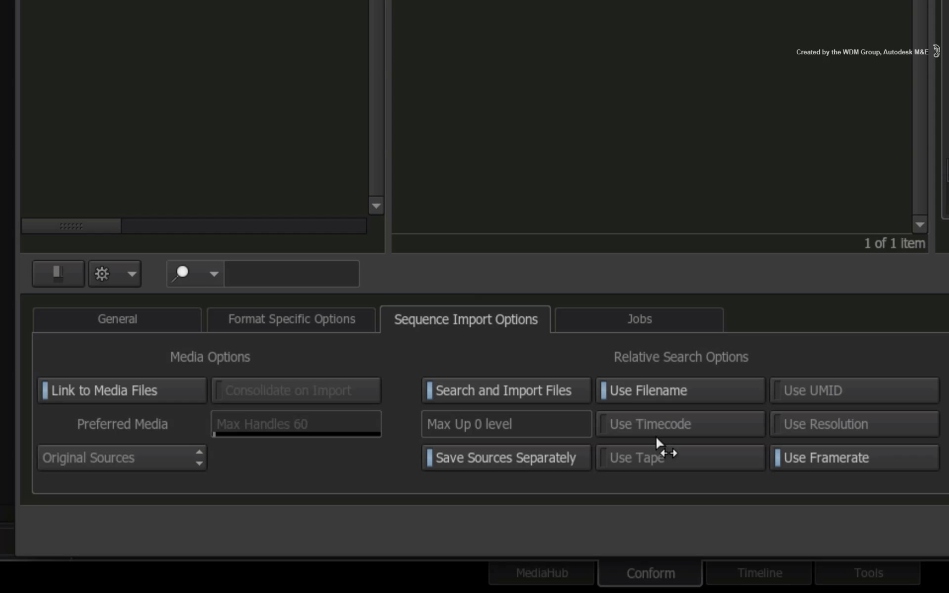
mouse_move(618, 420)
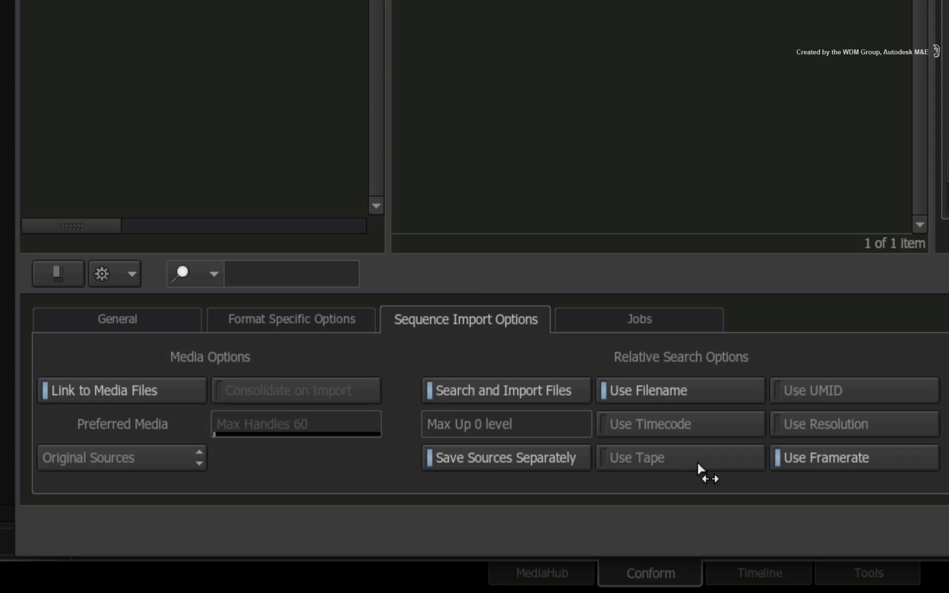
mouse_move(785, 425)
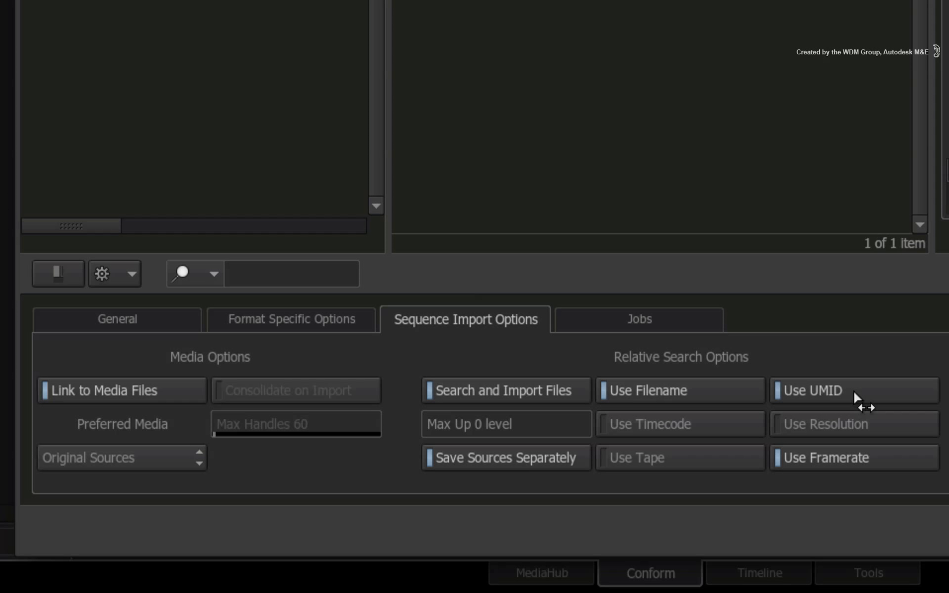
mouse_move(877, 415)
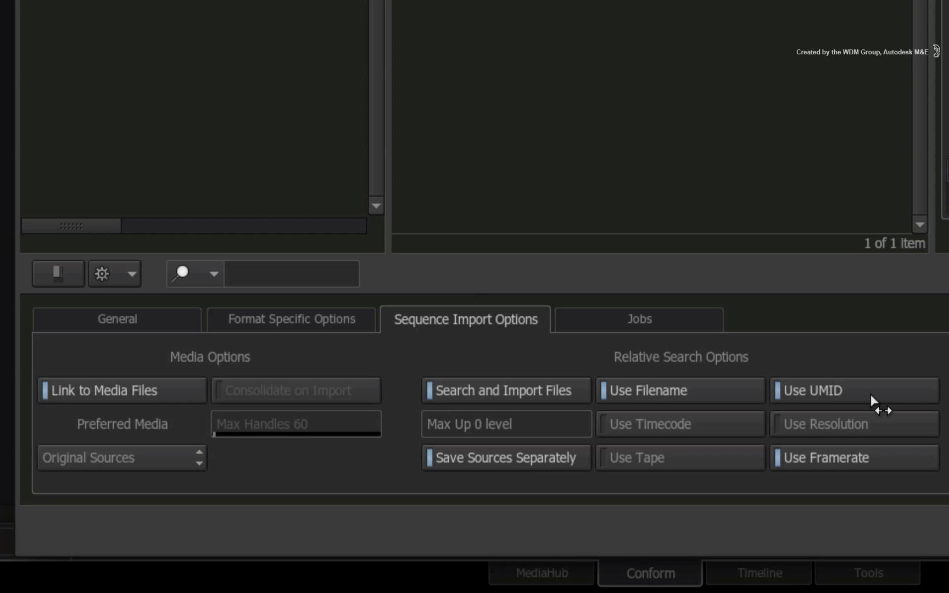
mouse_move(876, 401)
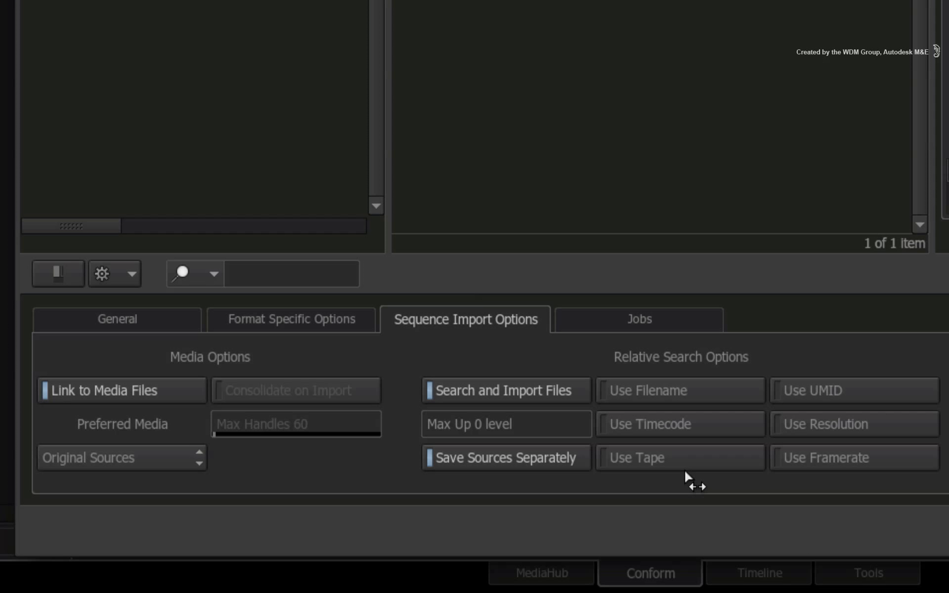
mouse_move(686, 480)
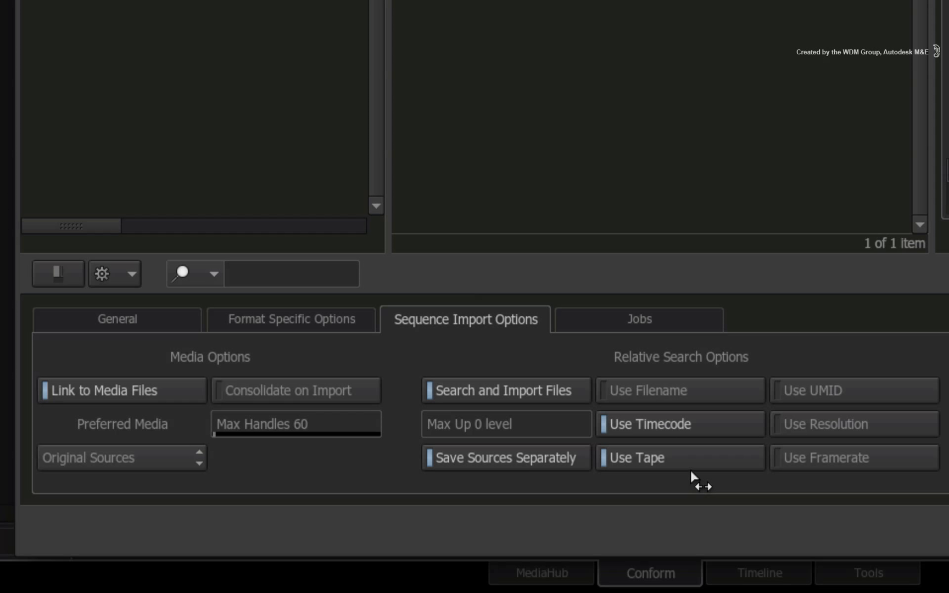
mouse_move(694, 481)
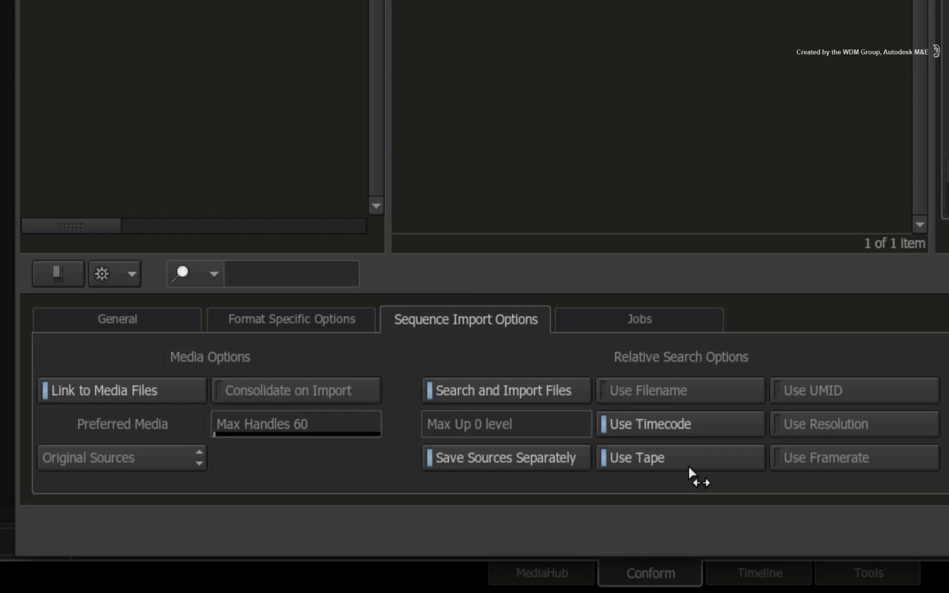
mouse_move(691, 478)
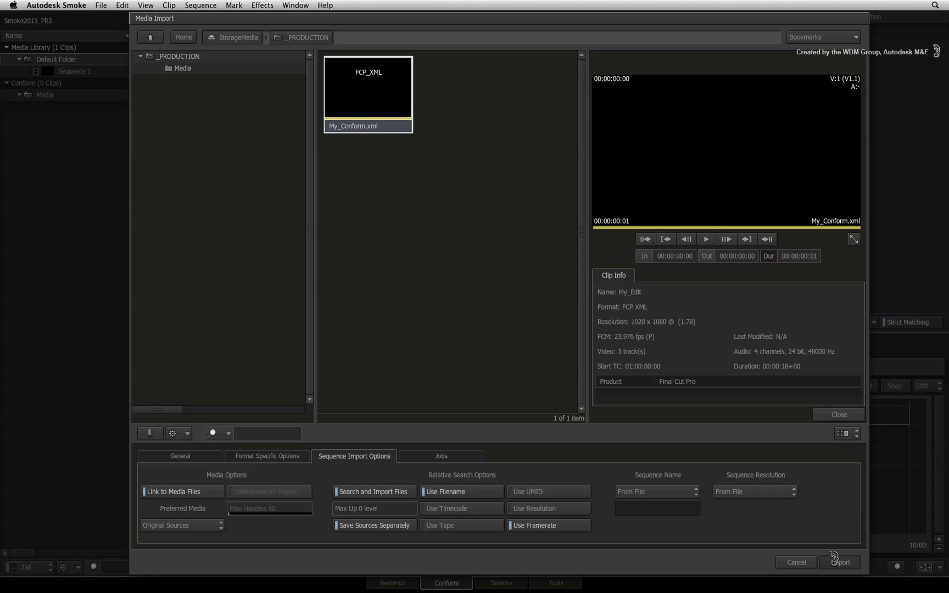
Step: Import My_Conform.xml as My_Edit, relinking 4 video and 8 audio sources into the conform list
click(842, 578)
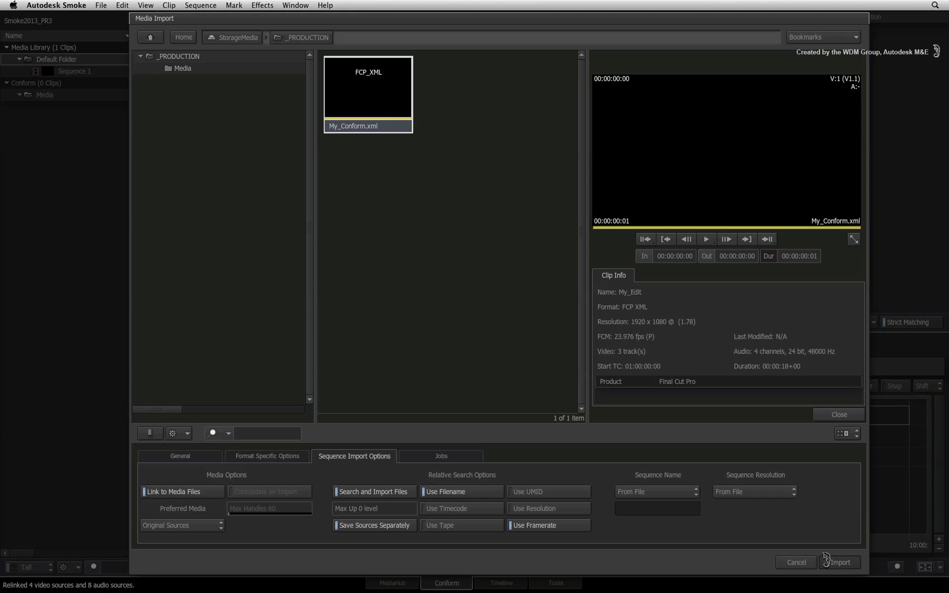
click(842, 563)
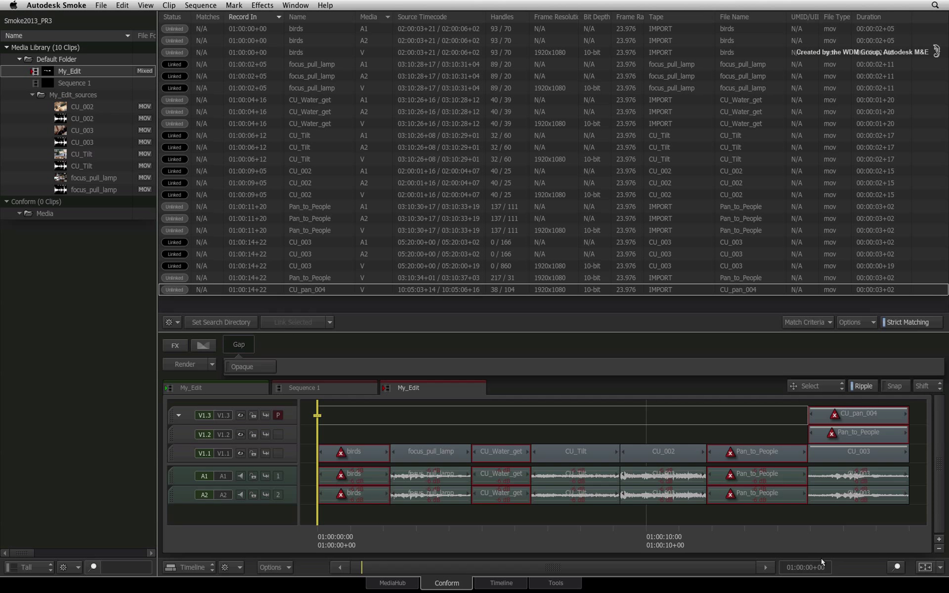
mouse_move(822, 560)
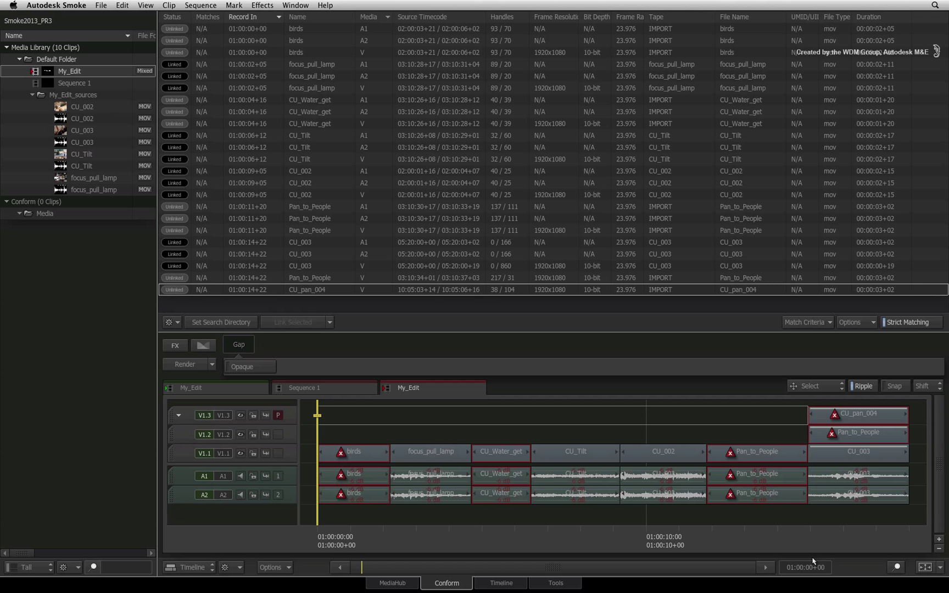
mouse_move(765, 558)
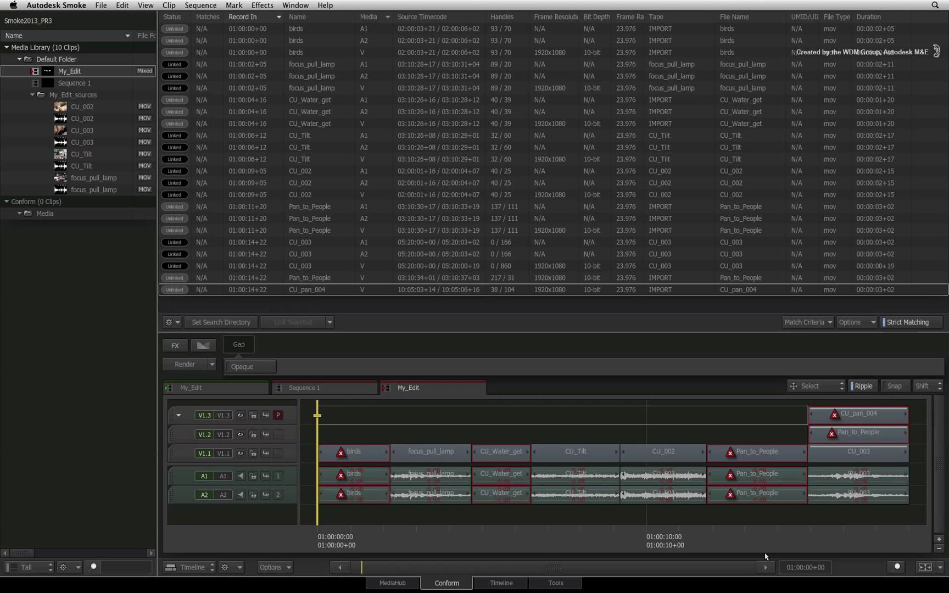
mouse_move(337, 494)
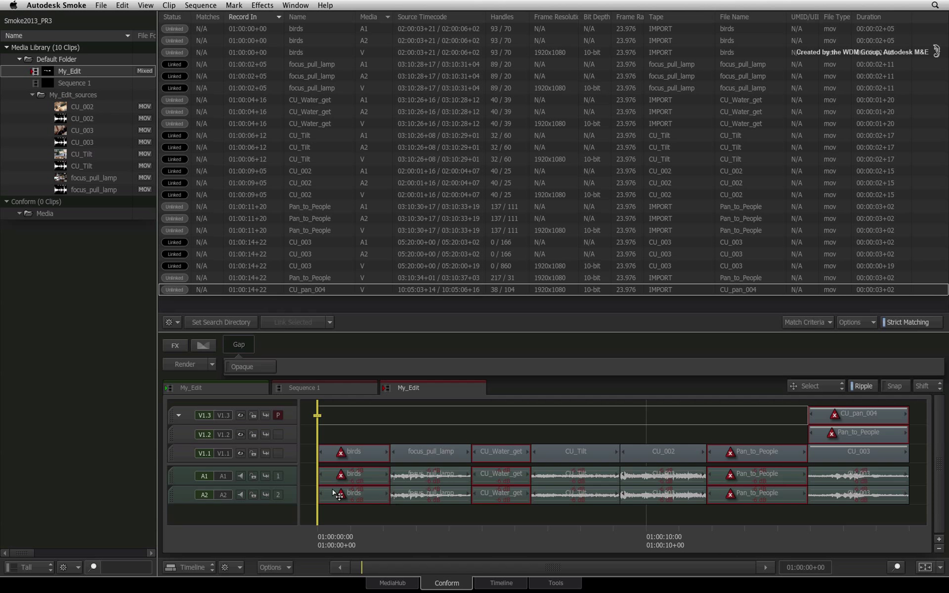
mouse_move(609, 455)
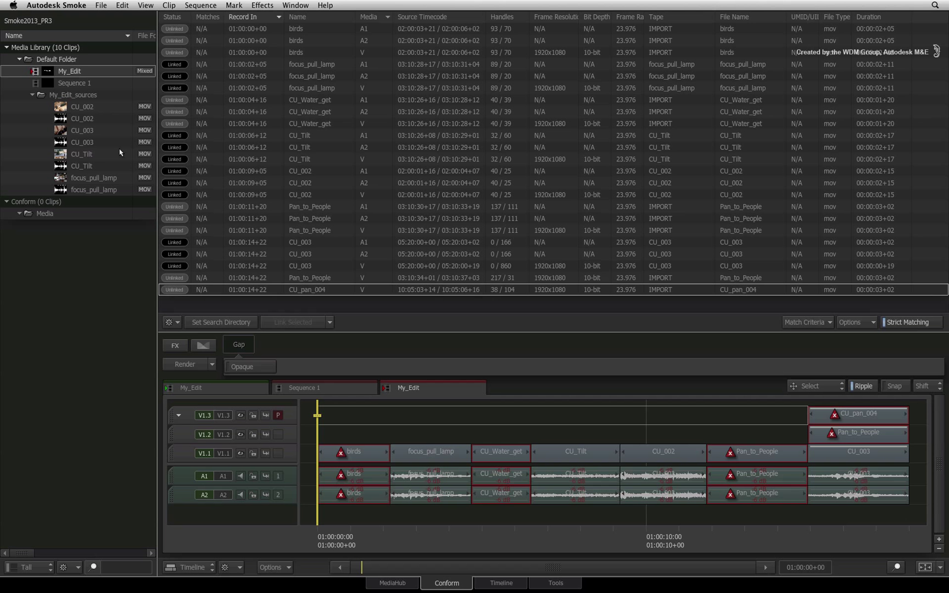
Step: Select Sequence 1 in the Media Library to view the linked CU_002 shot beside the conform list
click(74, 84)
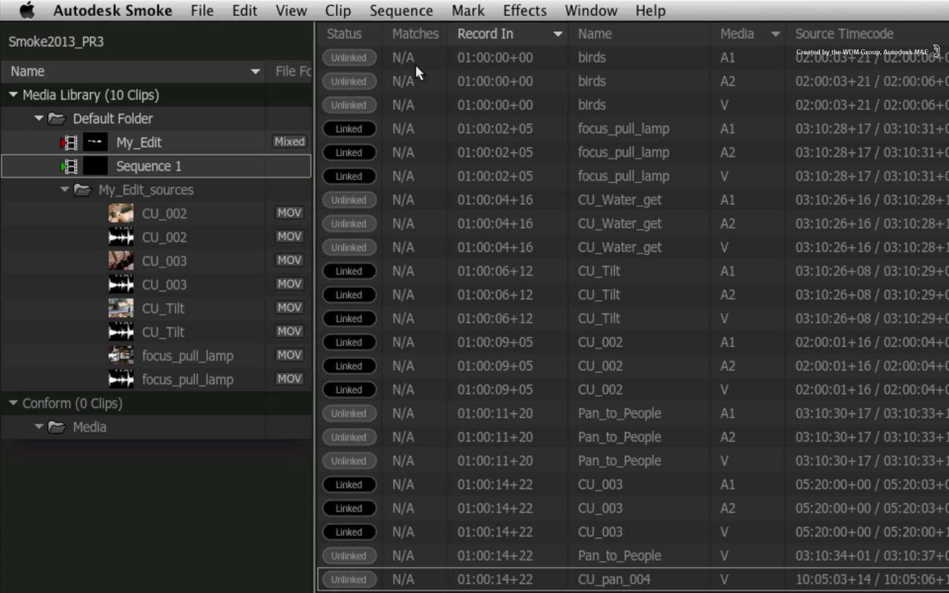
mouse_move(372, 284)
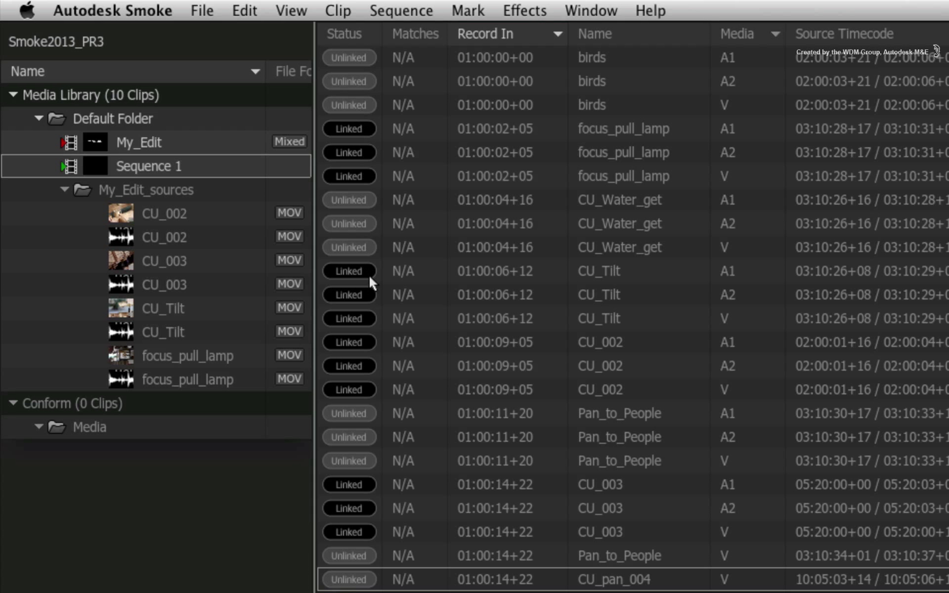
mouse_move(354, 558)
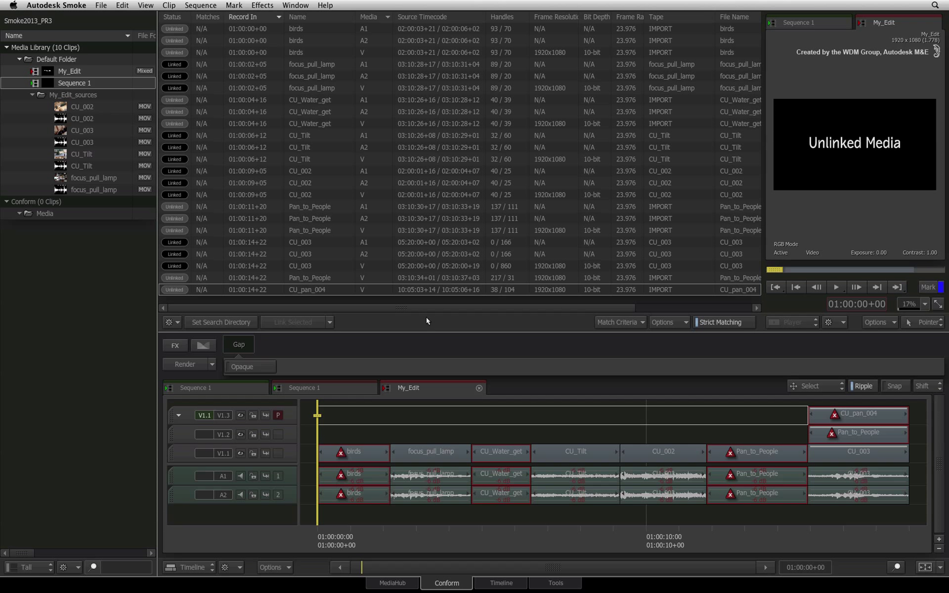
mouse_move(431, 310)
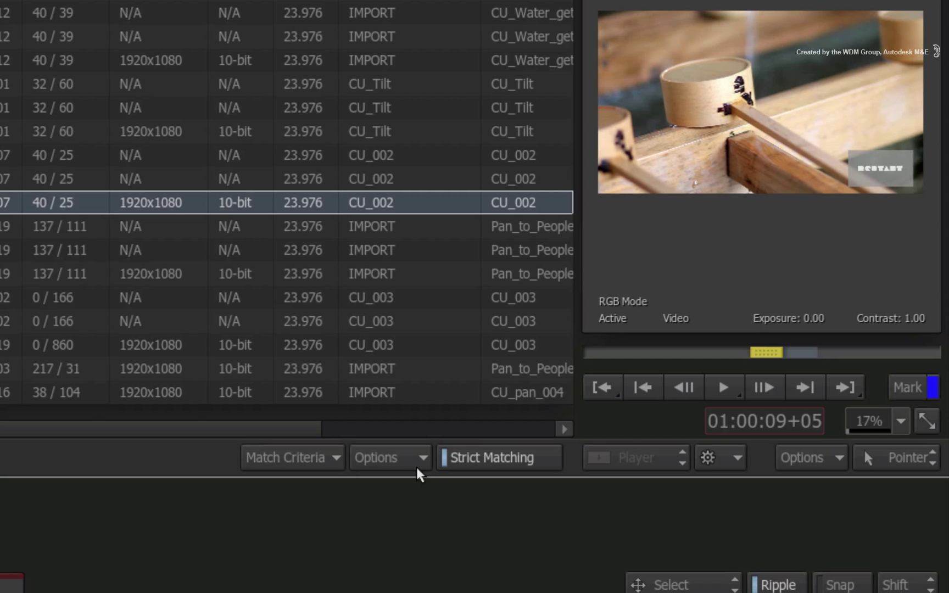
Step: Hide linked clips in the conform list and launch the Set Search Directory browser
click(389, 458)
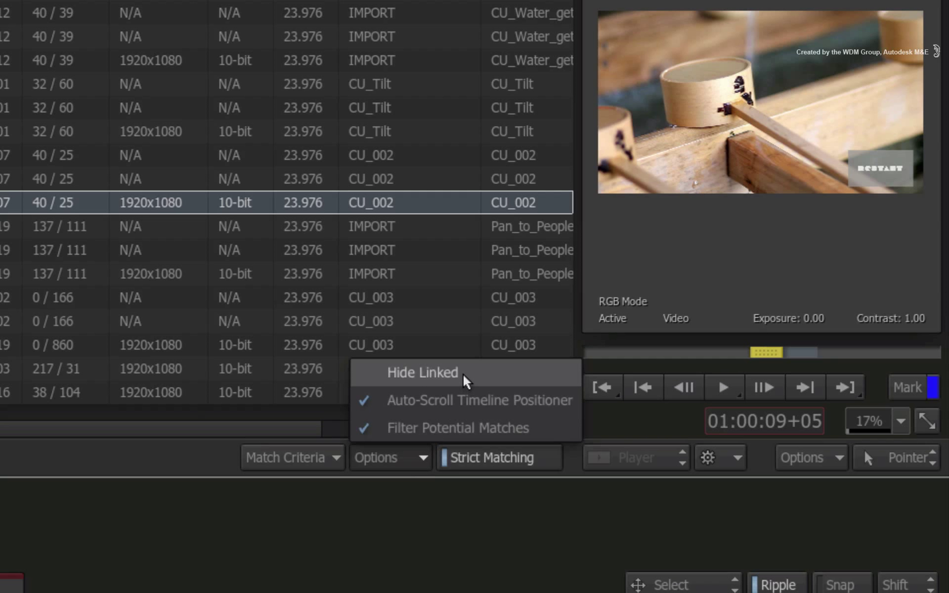
click(422, 373)
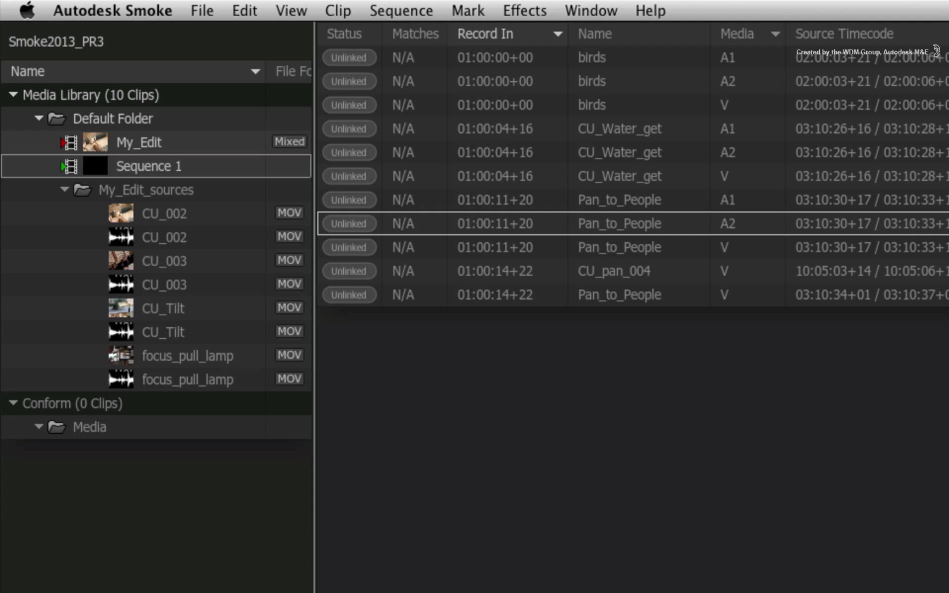
mouse_move(464, 165)
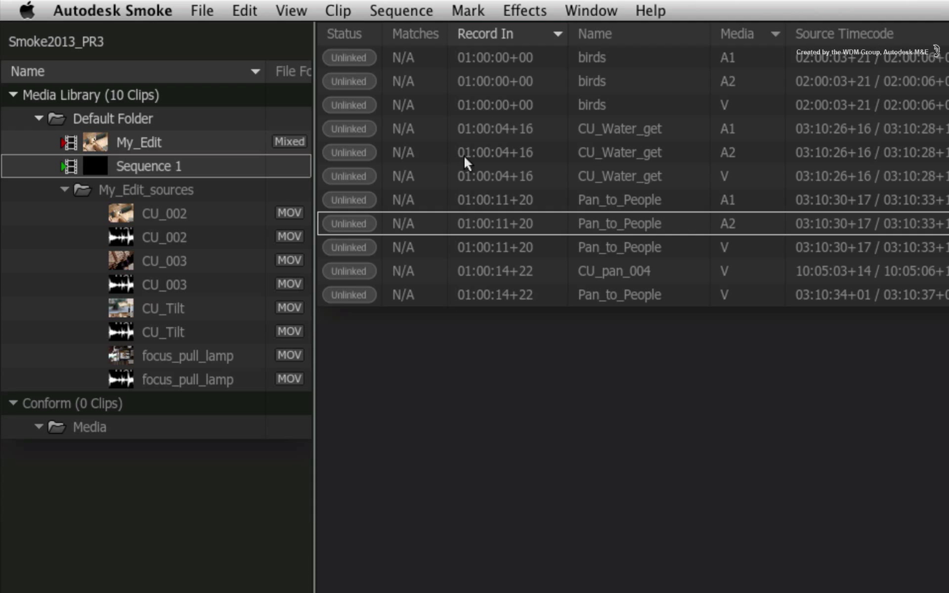
mouse_move(352, 338)
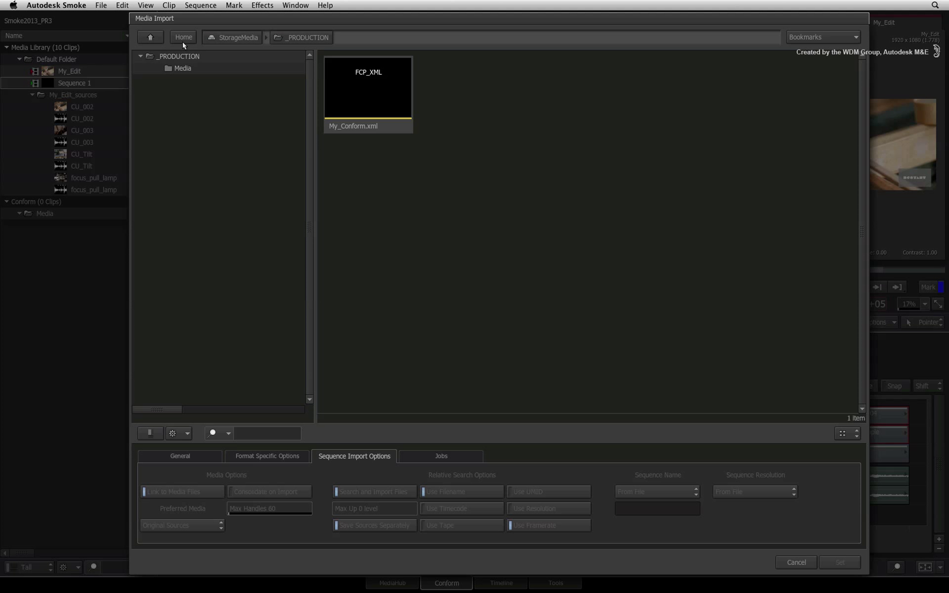
Step: Set the Media folder inside _PRODUCTION on Storage B as the search directory
click(183, 38)
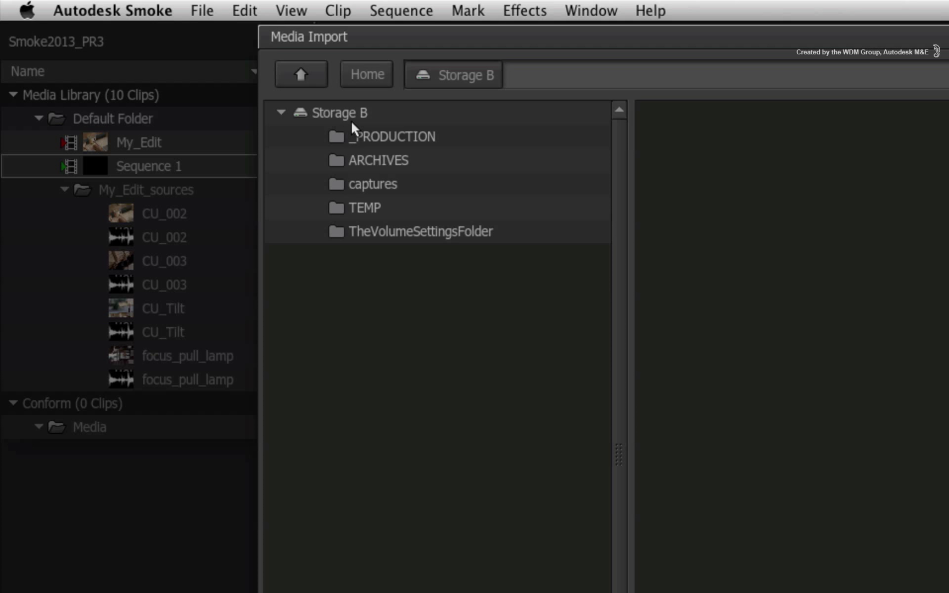
double_click(392, 138)
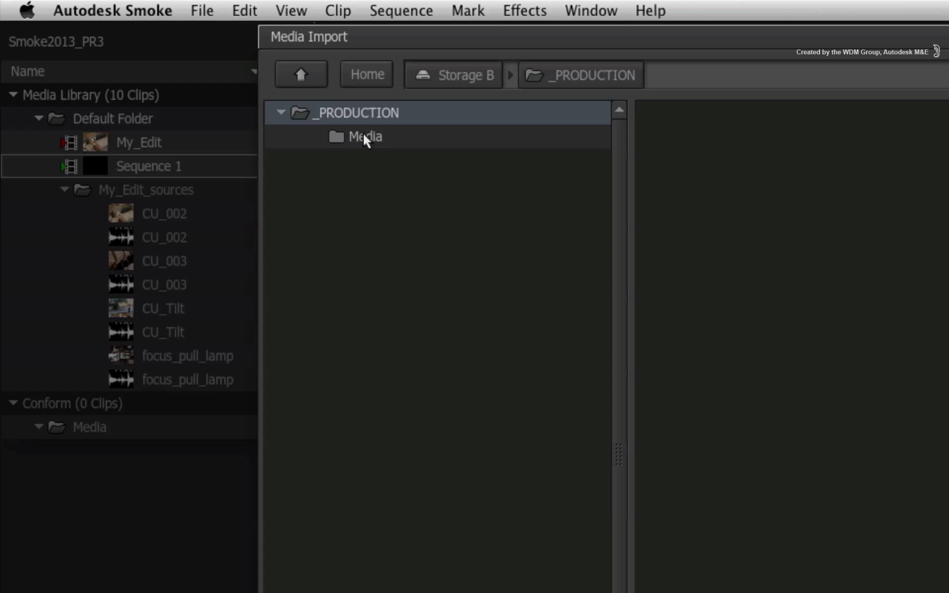
click(367, 138)
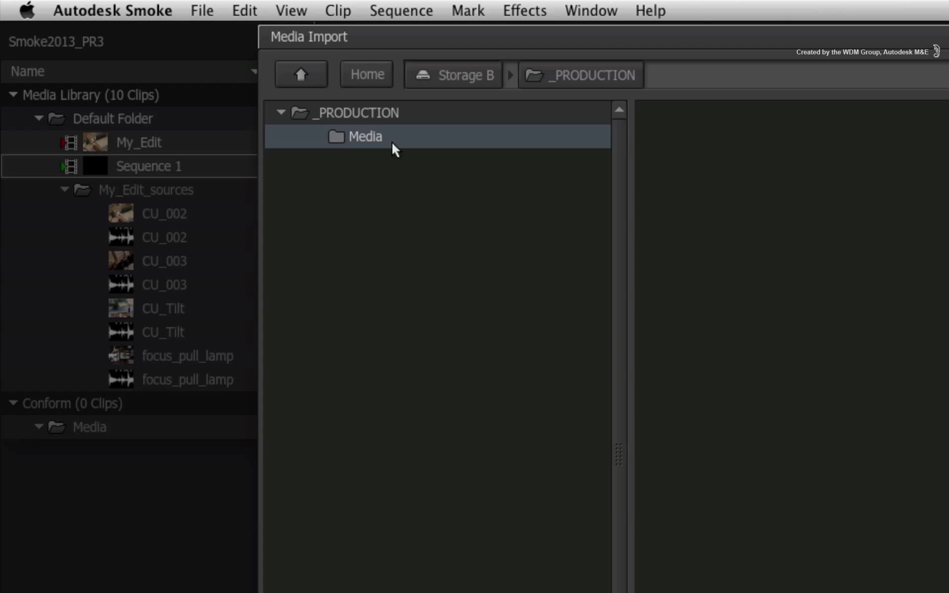
mouse_move(370, 156)
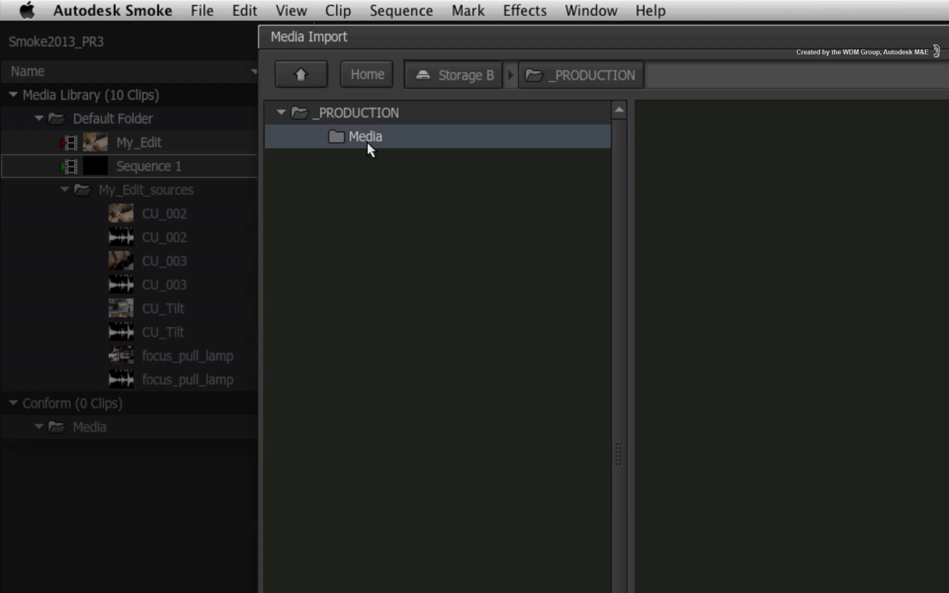
mouse_move(355, 158)
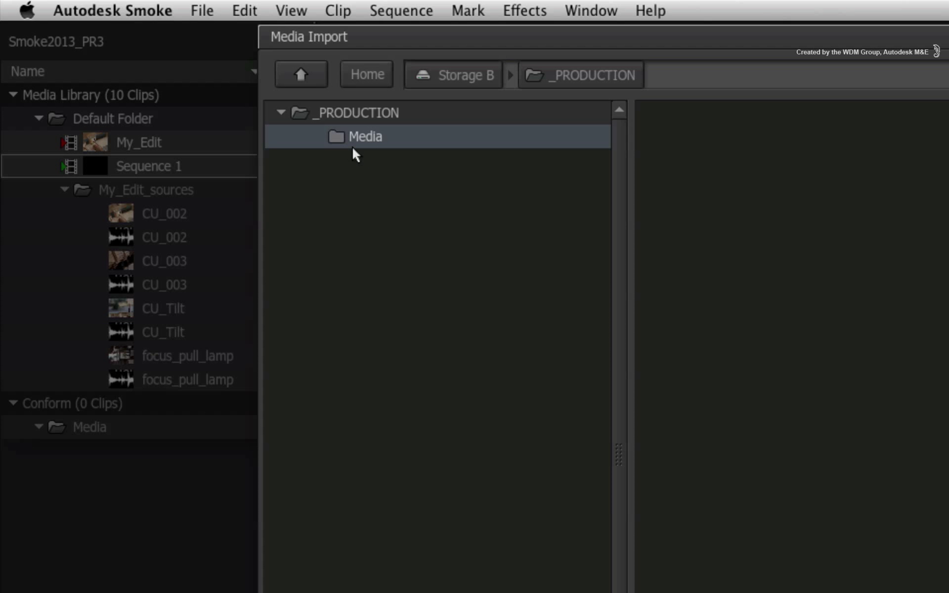
mouse_move(372, 170)
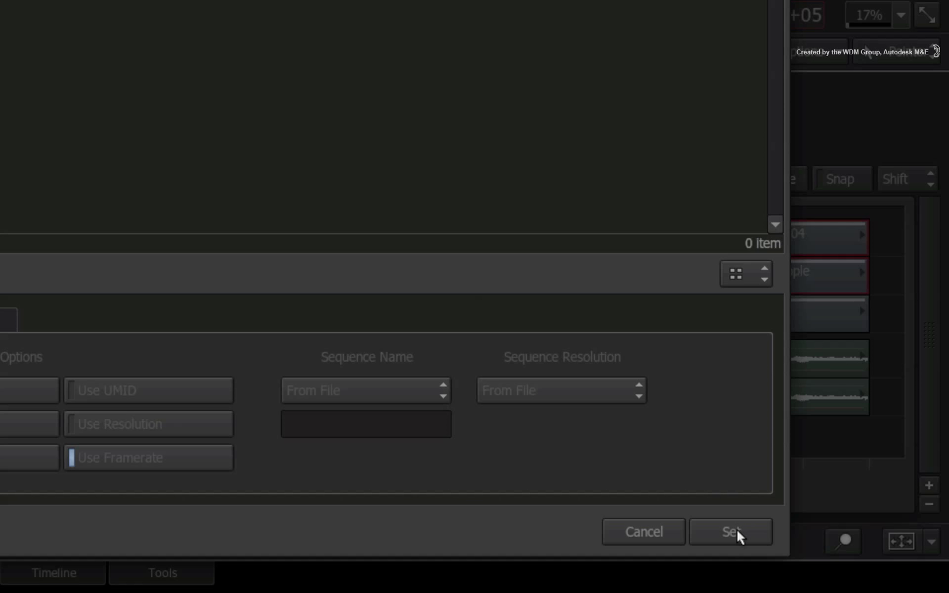
click(731, 531)
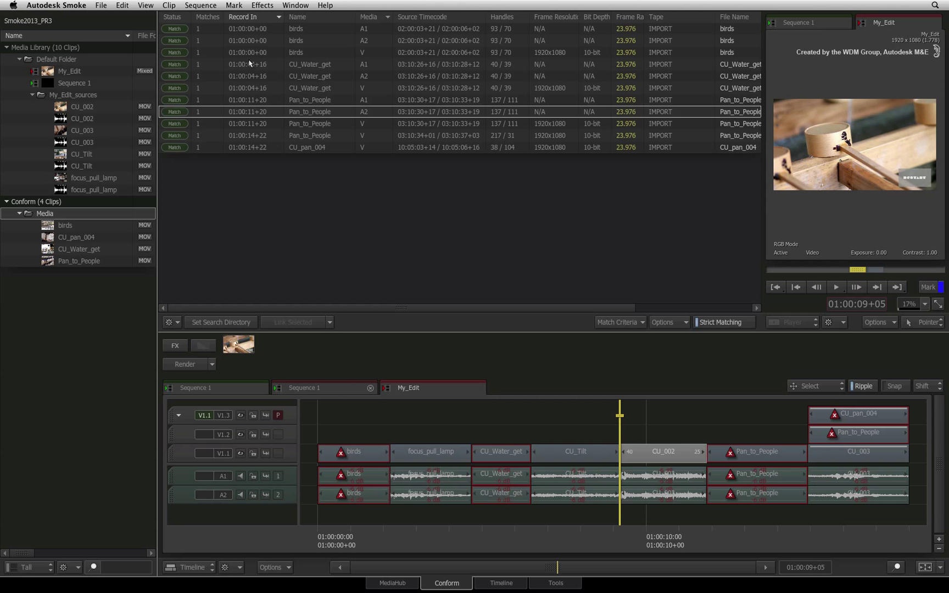
mouse_move(207, 30)
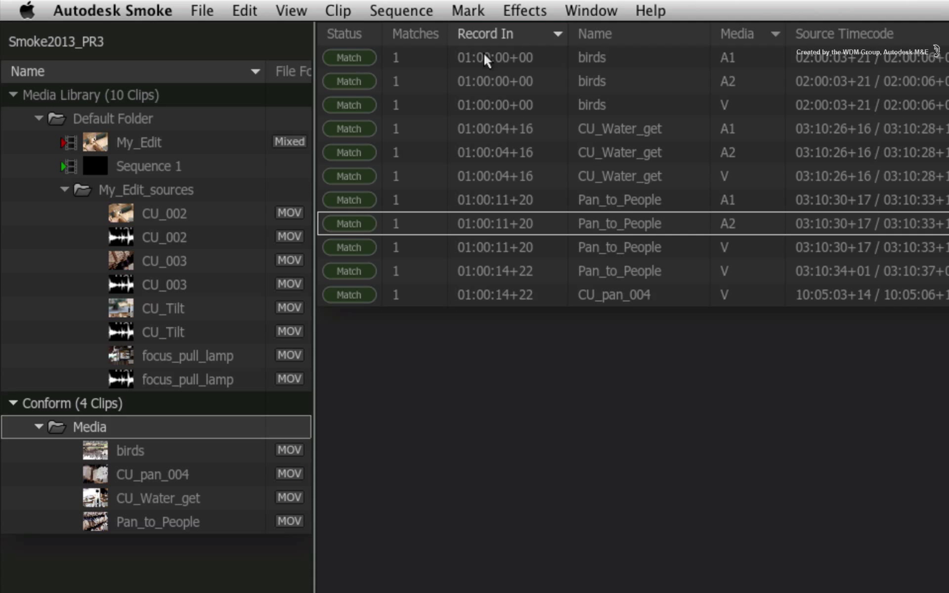
mouse_move(385, 175)
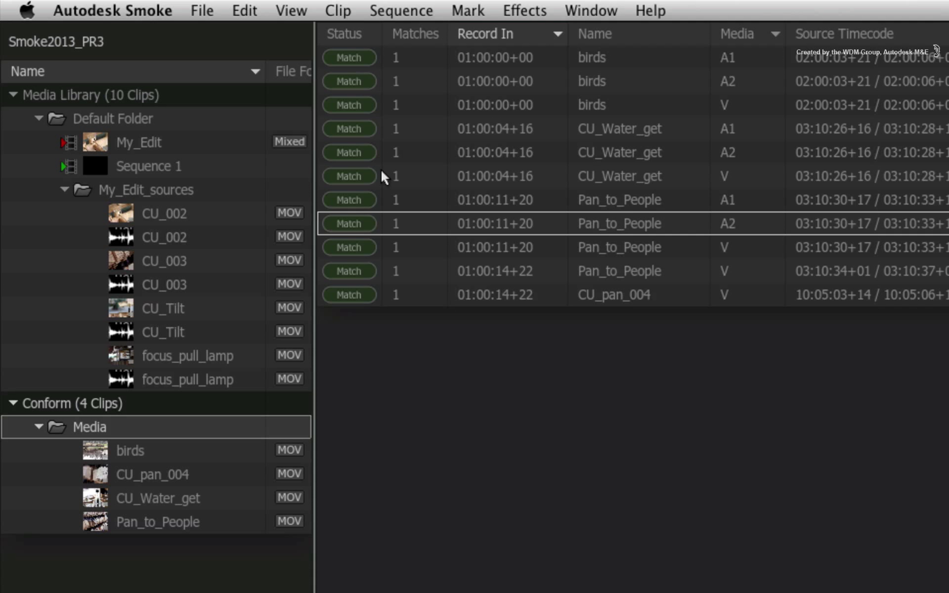
mouse_move(331, 145)
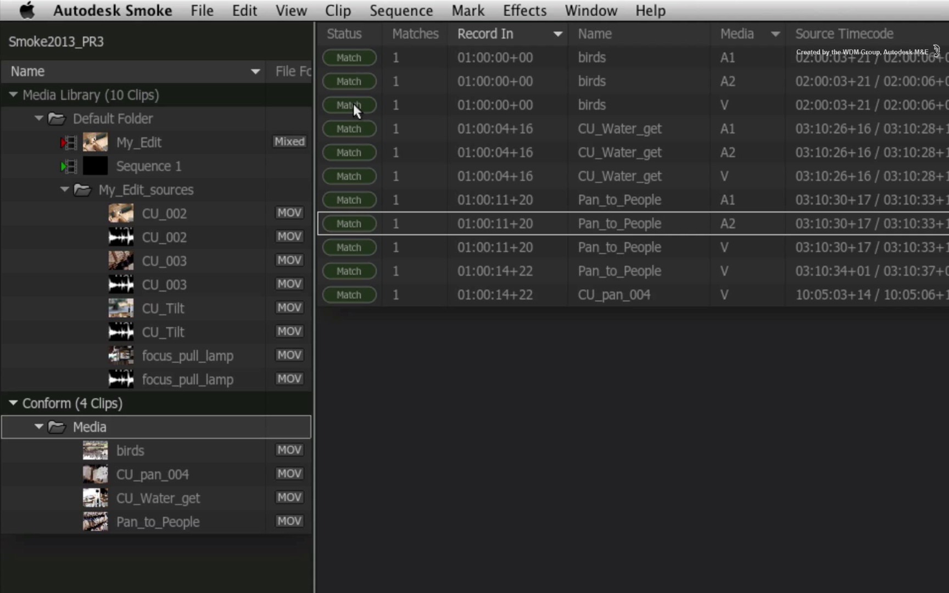
mouse_move(363, 120)
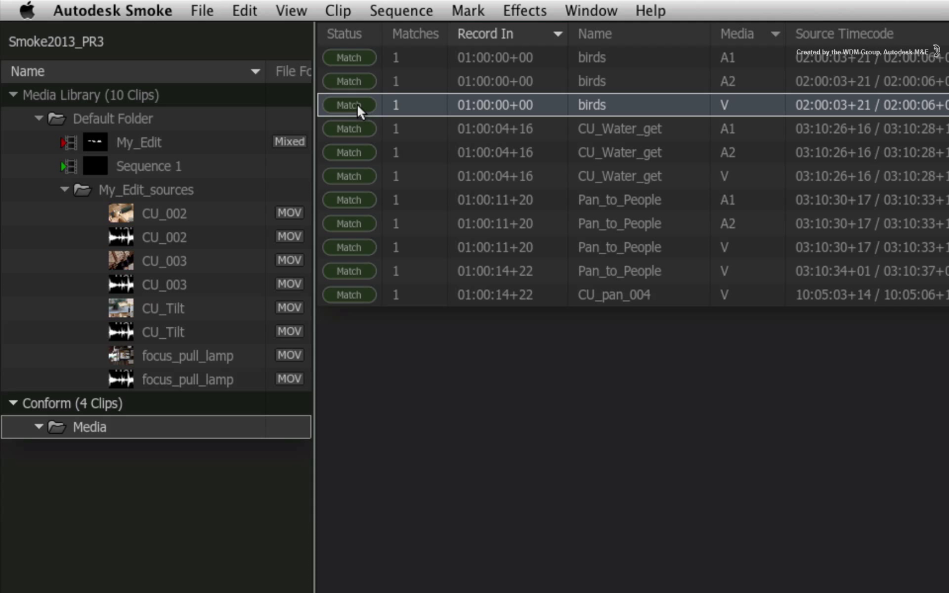
Step: Link Matched Sources so birds, CU_Water_get, Pan_to_People and CU_pan_004 become linked
right_click(350, 105)
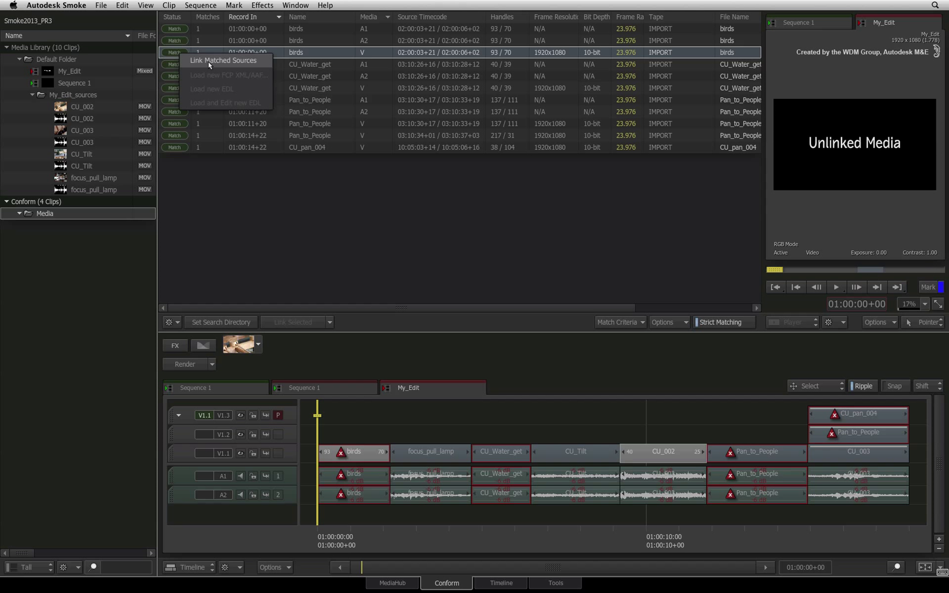
click(227, 60)
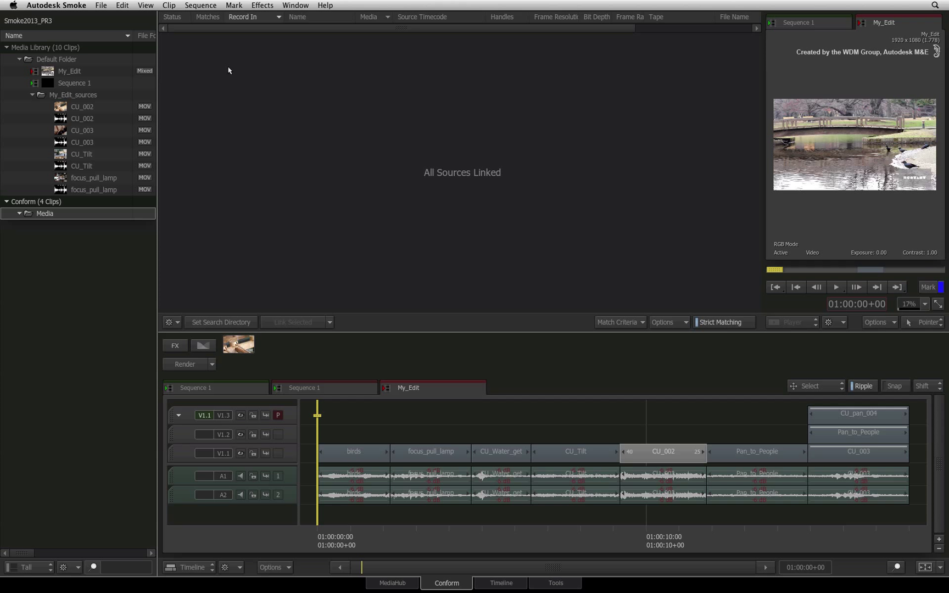
mouse_move(647, 61)
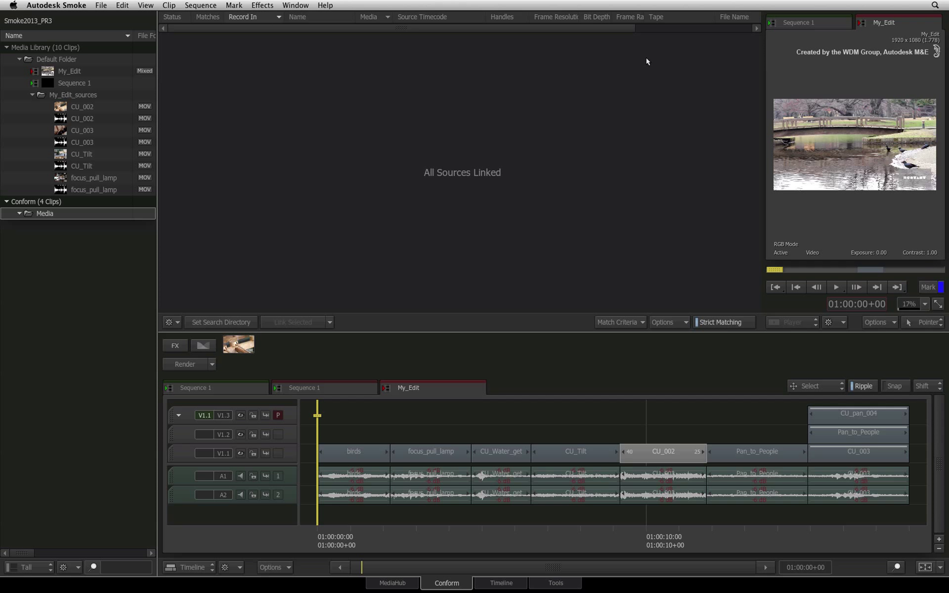
mouse_move(610, 184)
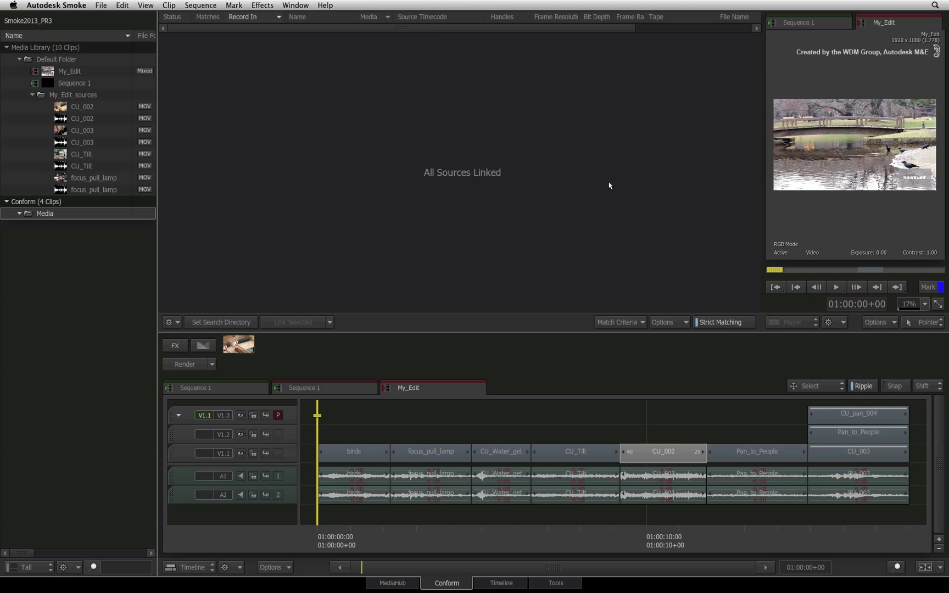
mouse_move(493, 251)
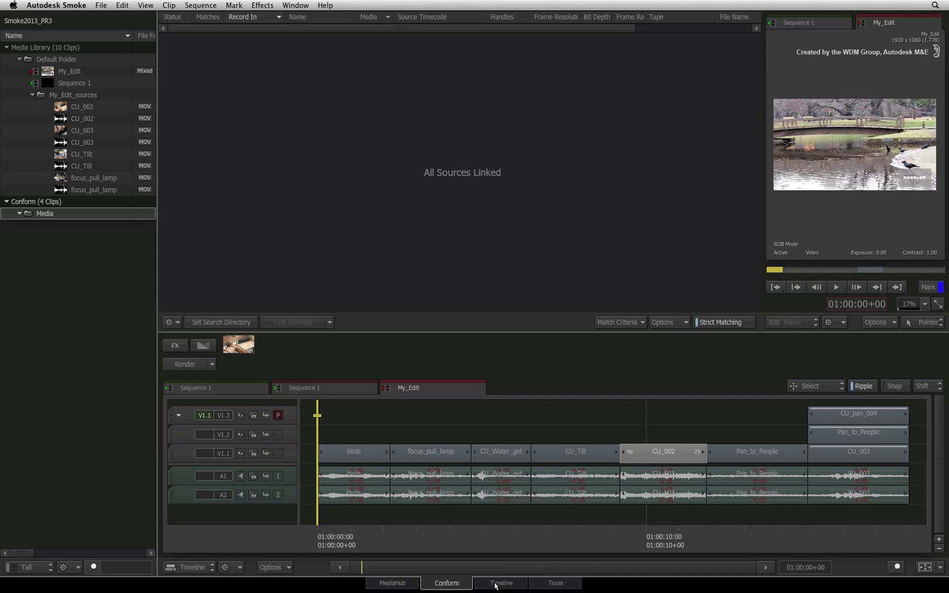
Step: Switch the fully linked My_Edit sequence to the Timeline view
click(501, 583)
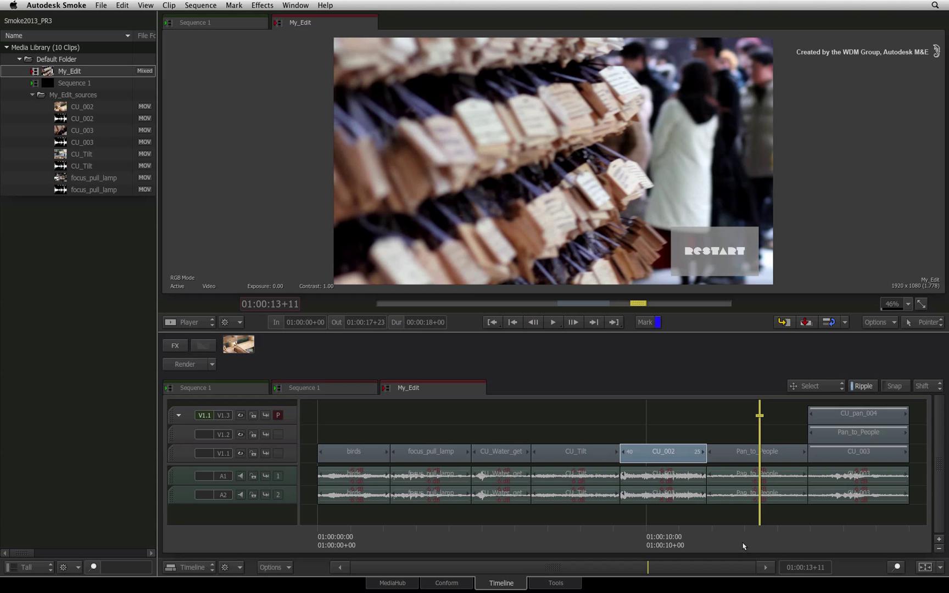
mouse_move(741, 548)
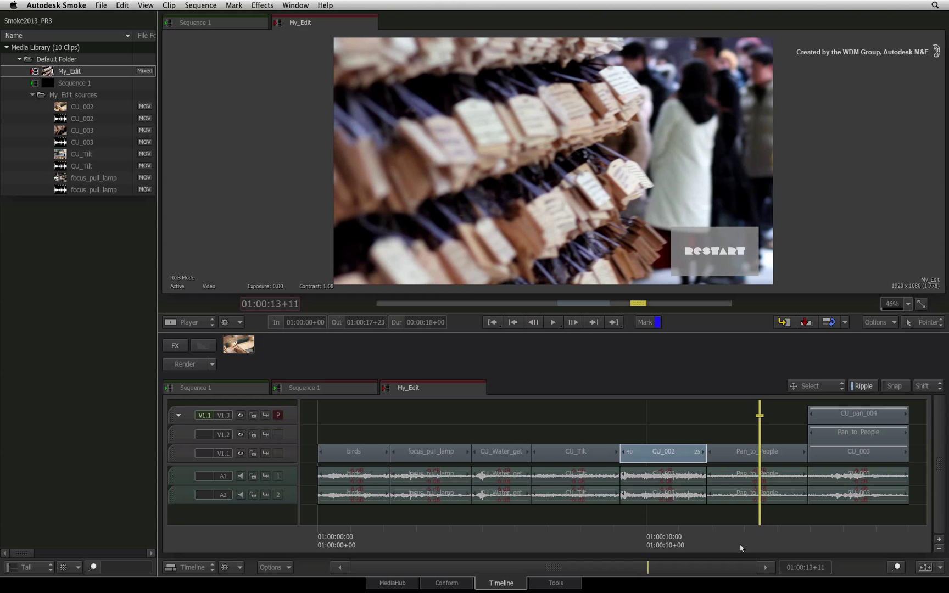